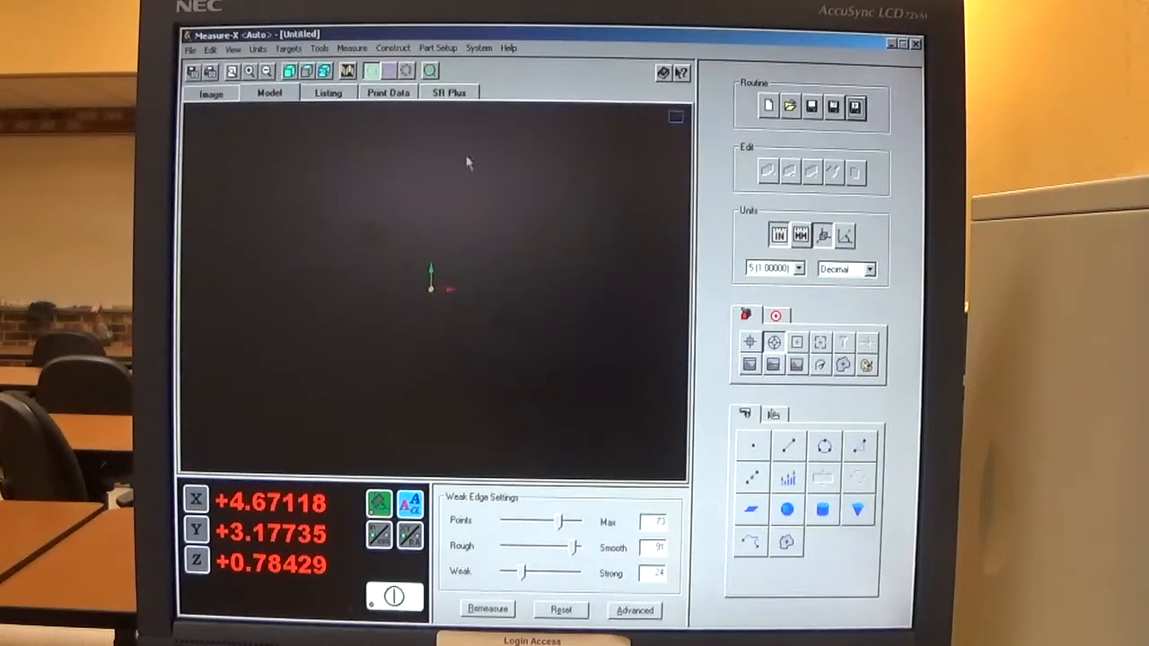
mouse_move(509, 182)
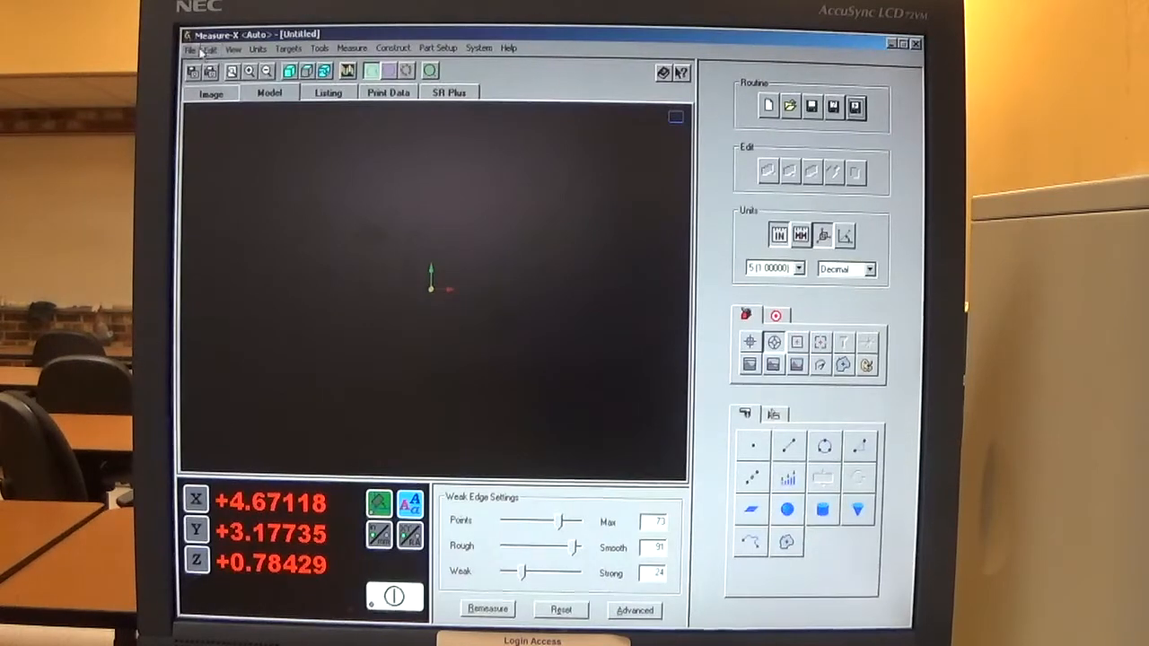
Open the routine JimCompletePart022318_1.mxi from the MACH2615 Spring 2018 folder.
left_click(191, 49)
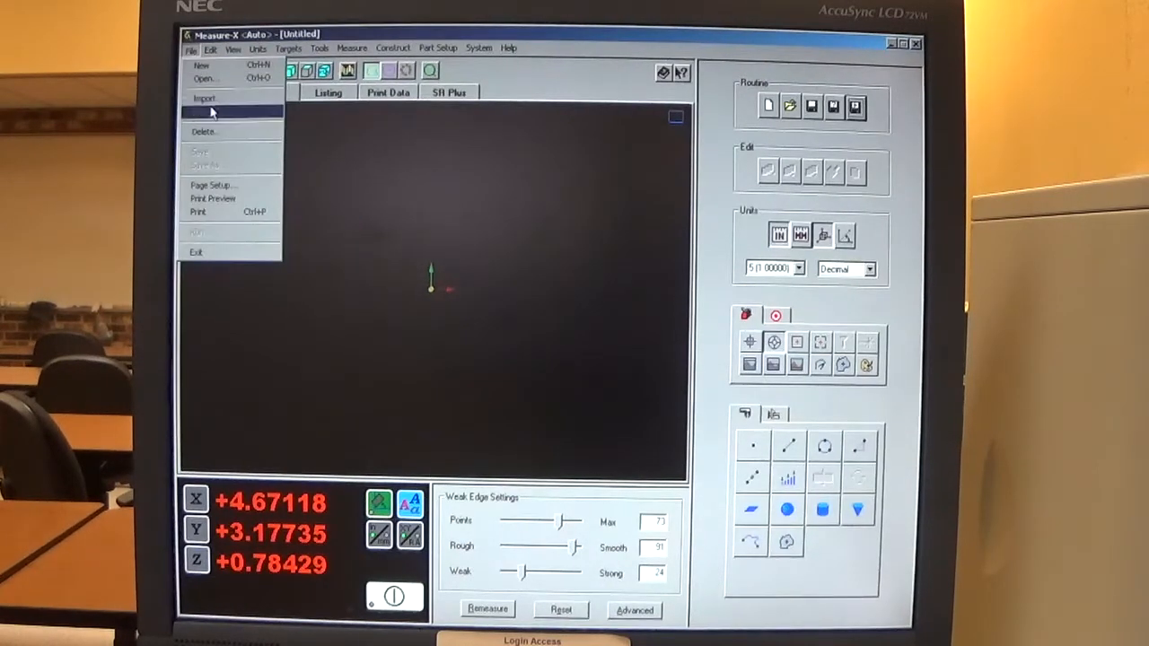
mouse_move(205, 79)
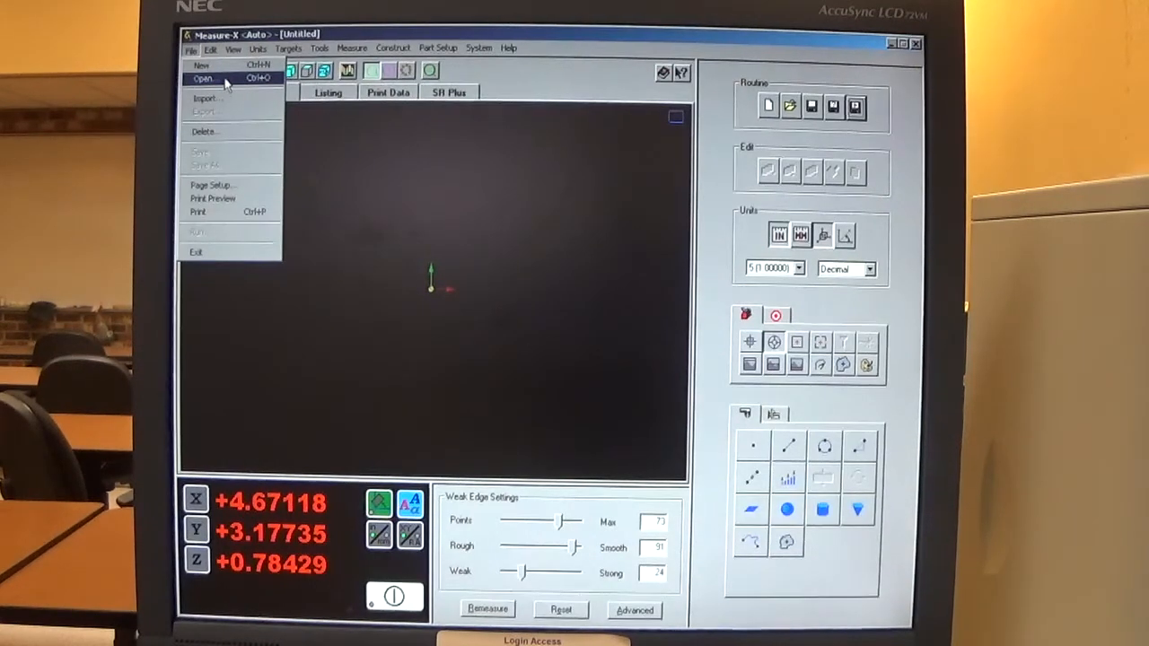
left_click(202, 78)
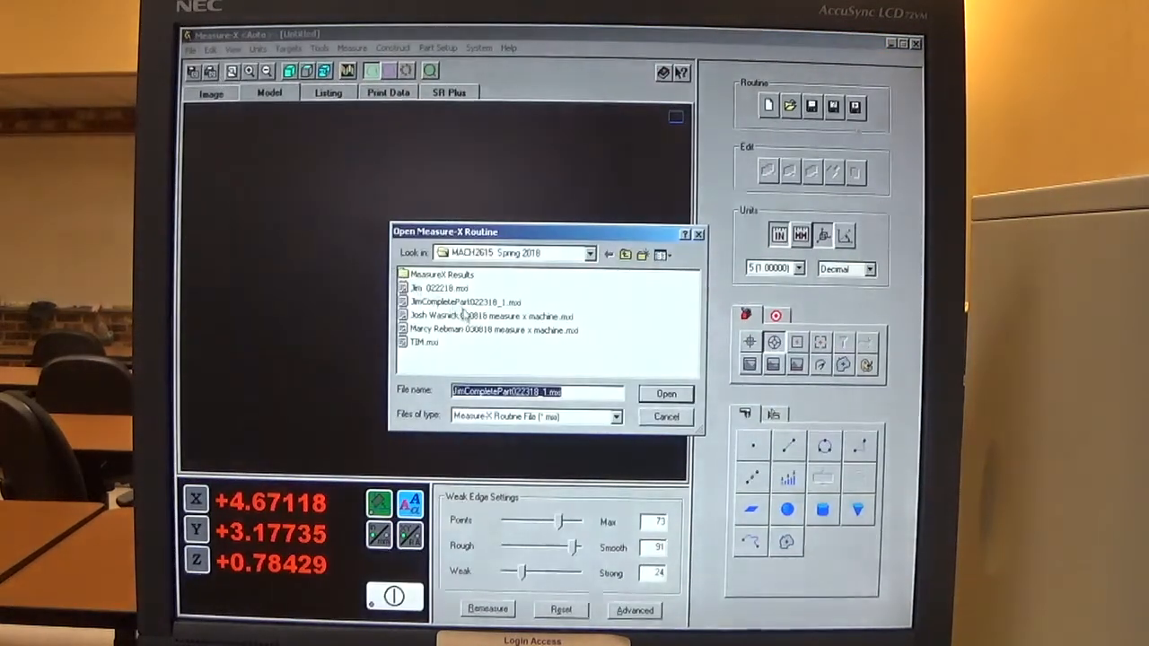
left_click(465, 301)
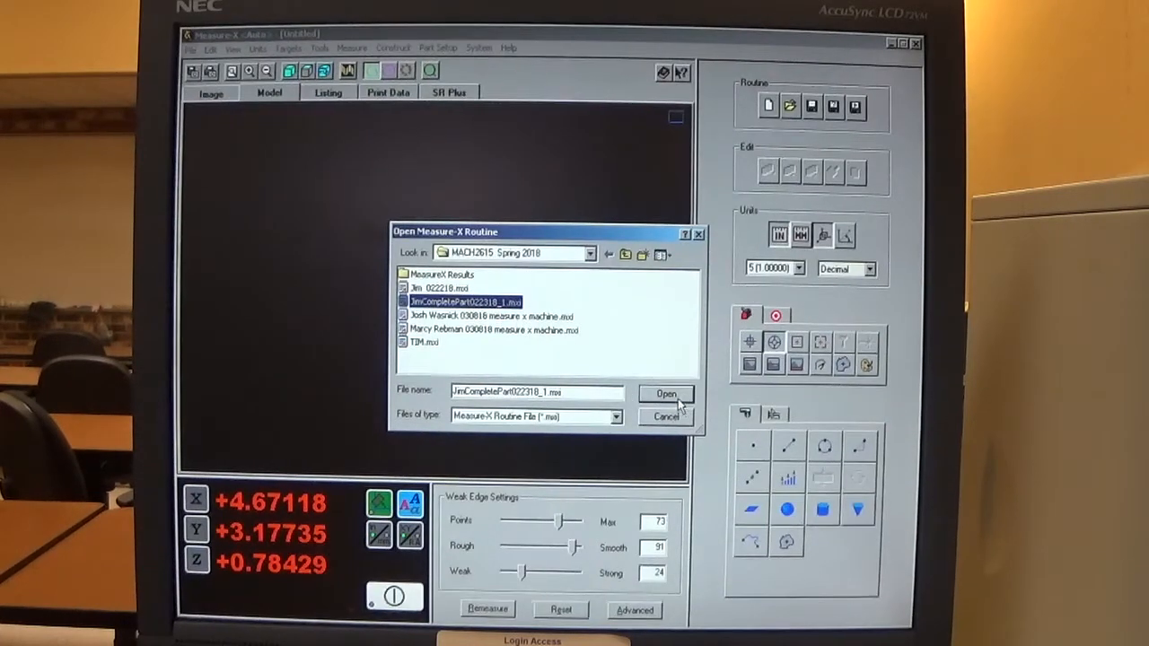
left_click(666, 393)
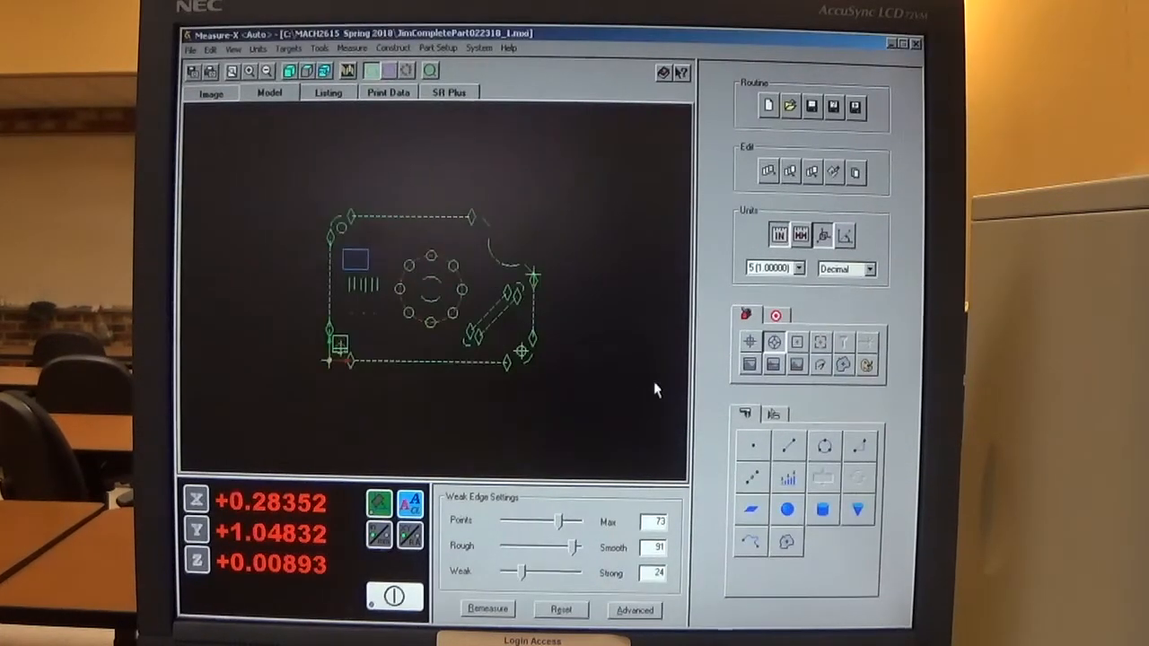
mouse_move(323, 294)
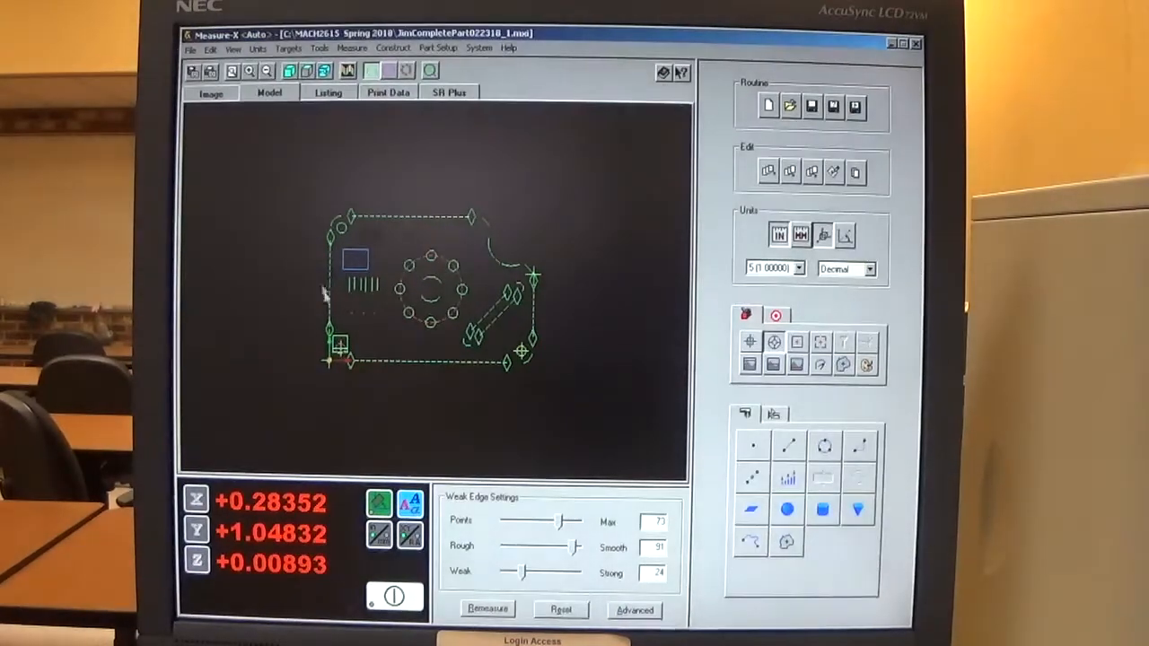
mouse_move(480, 148)
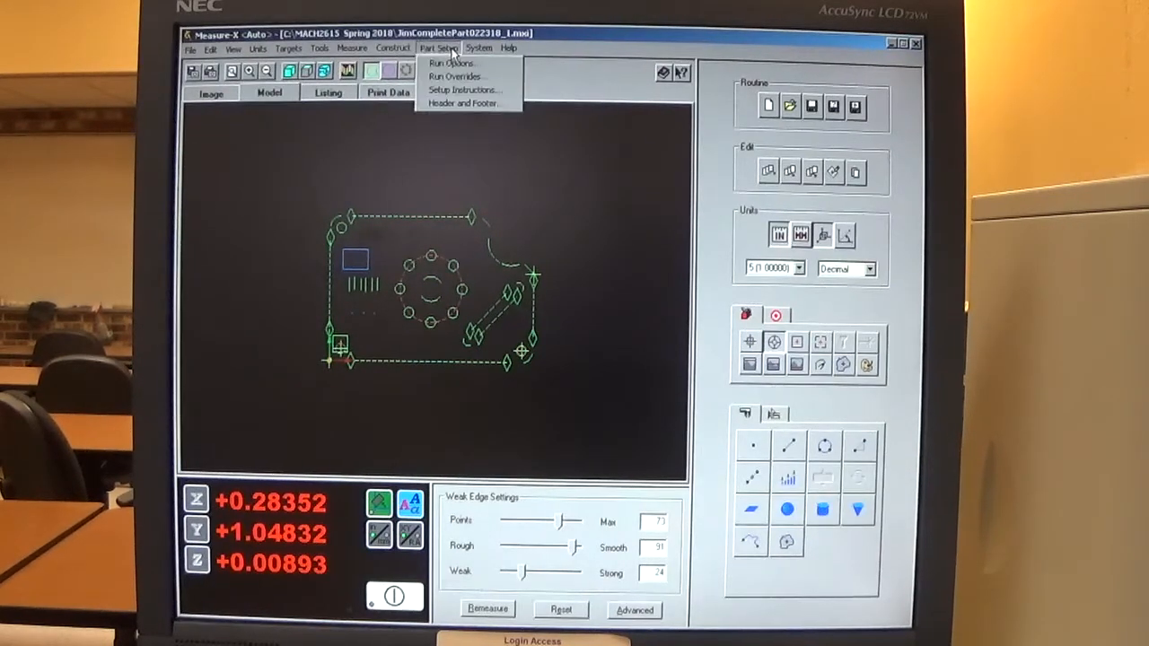
mouse_move(462, 77)
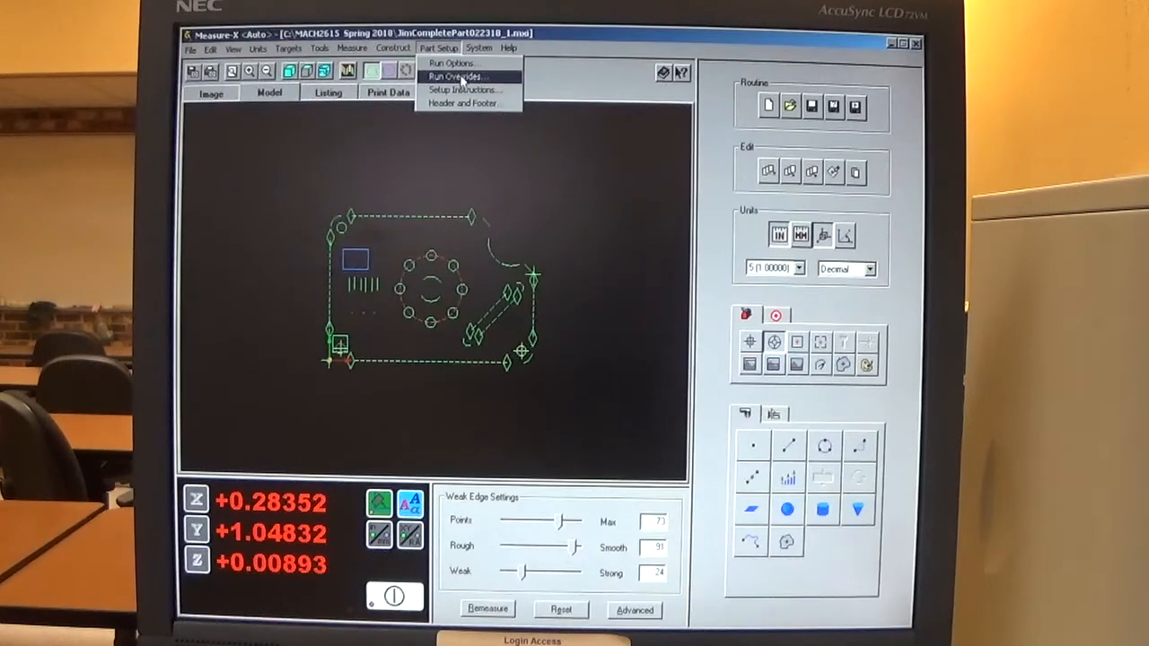
Open Run Overrides from the Part Setup menu.
left_click(458, 77)
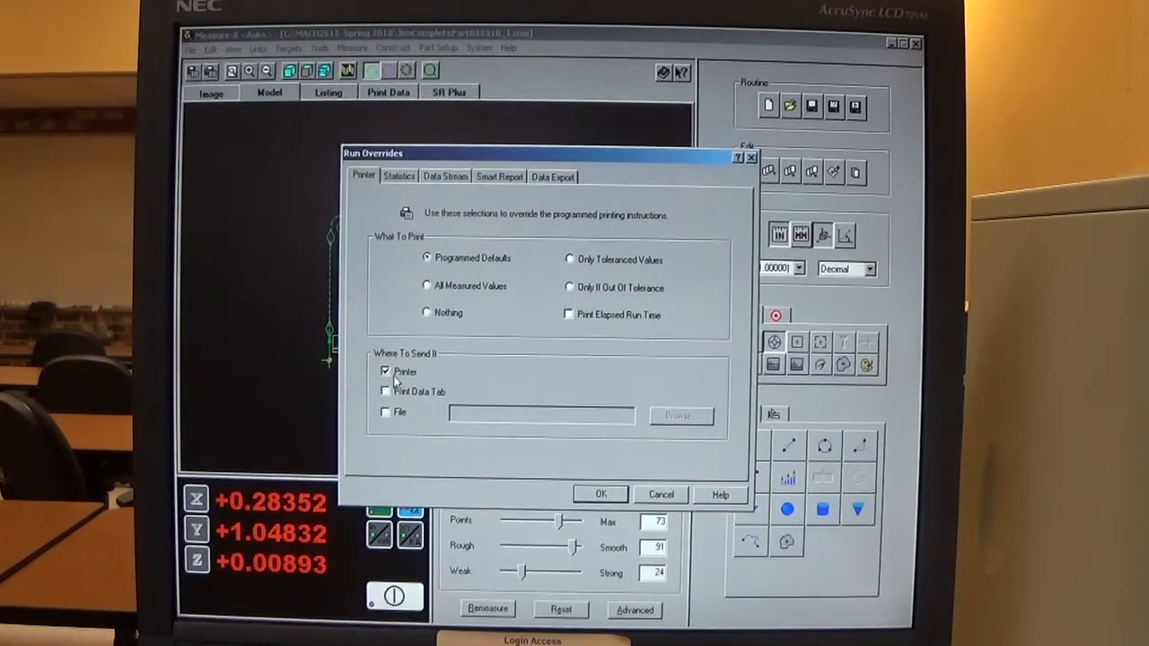
Switch run output from Printer to File and browse for the results file location.
left_click(385, 371)
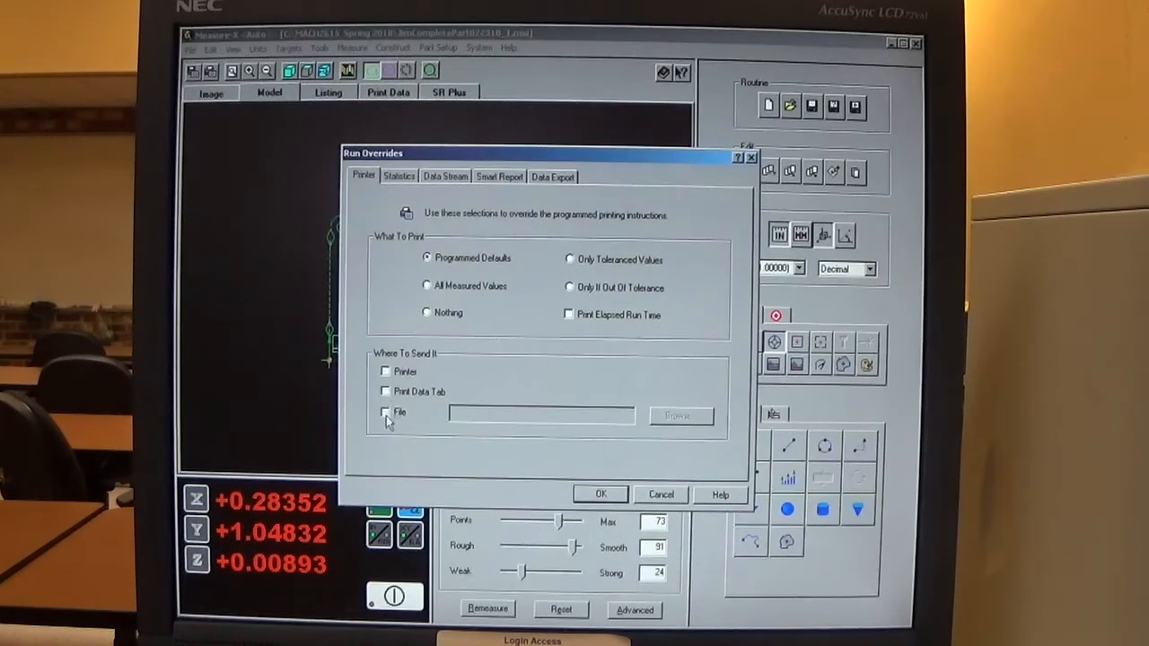
left_click(385, 412)
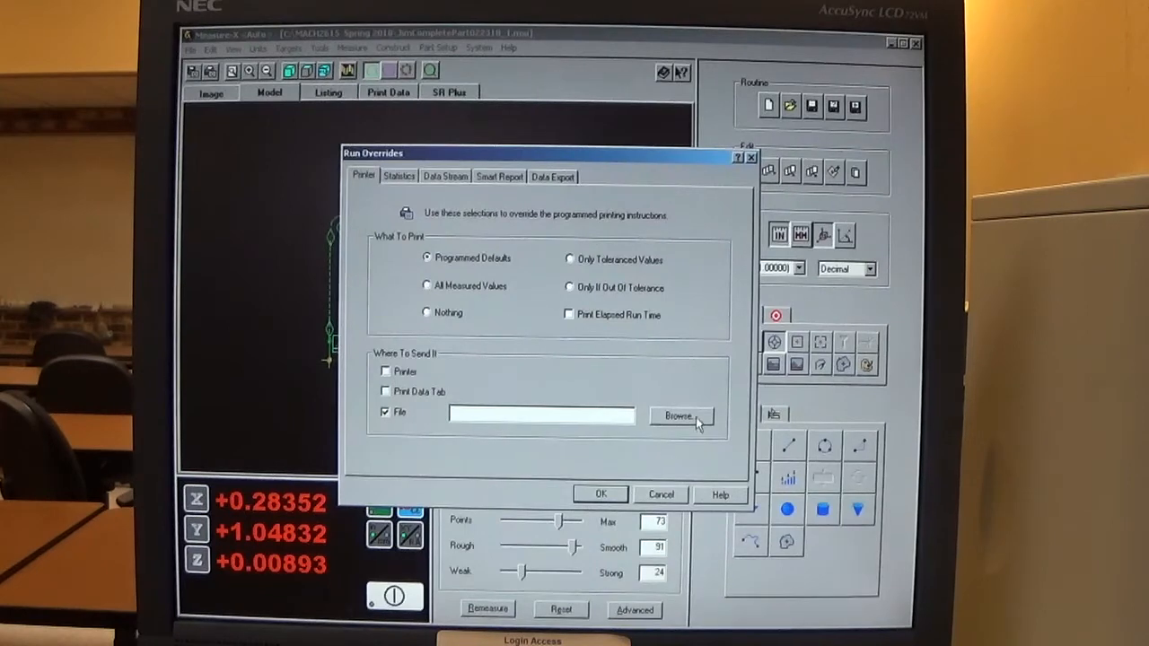
left_click(680, 416)
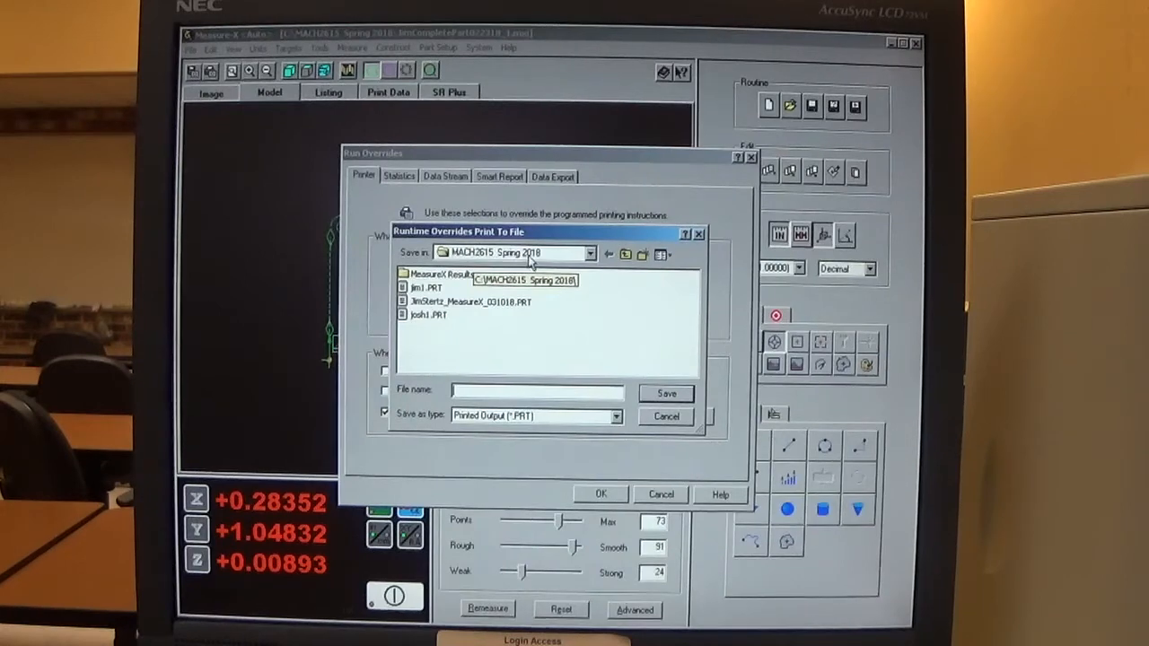
mouse_move(462, 283)
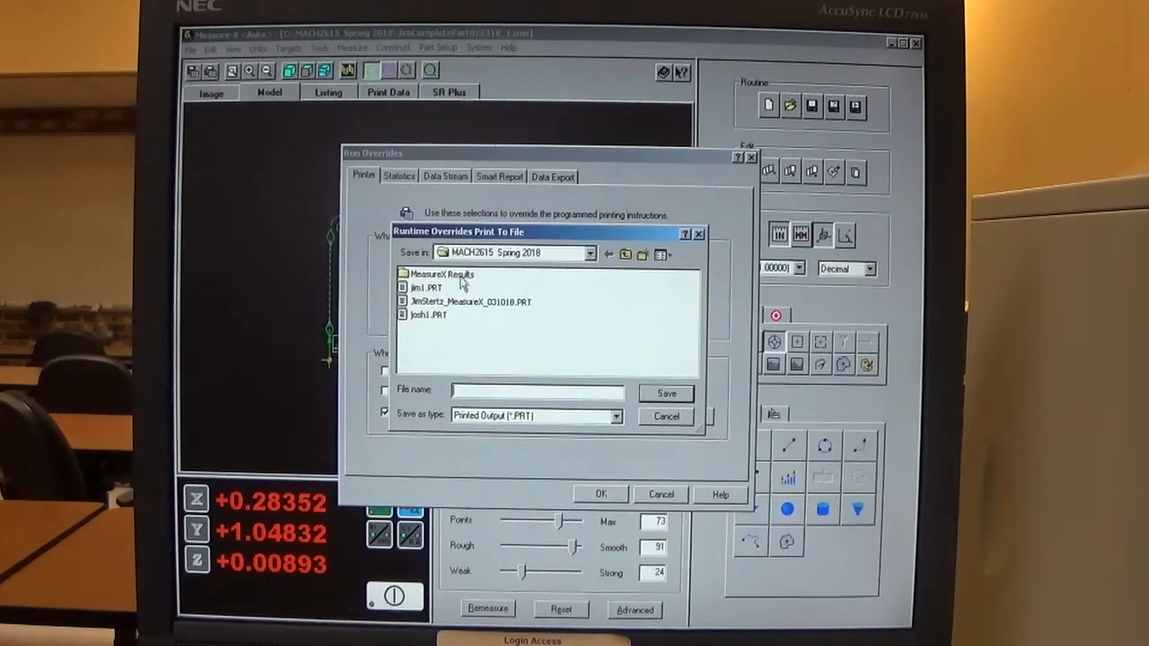
left_click(440, 274)
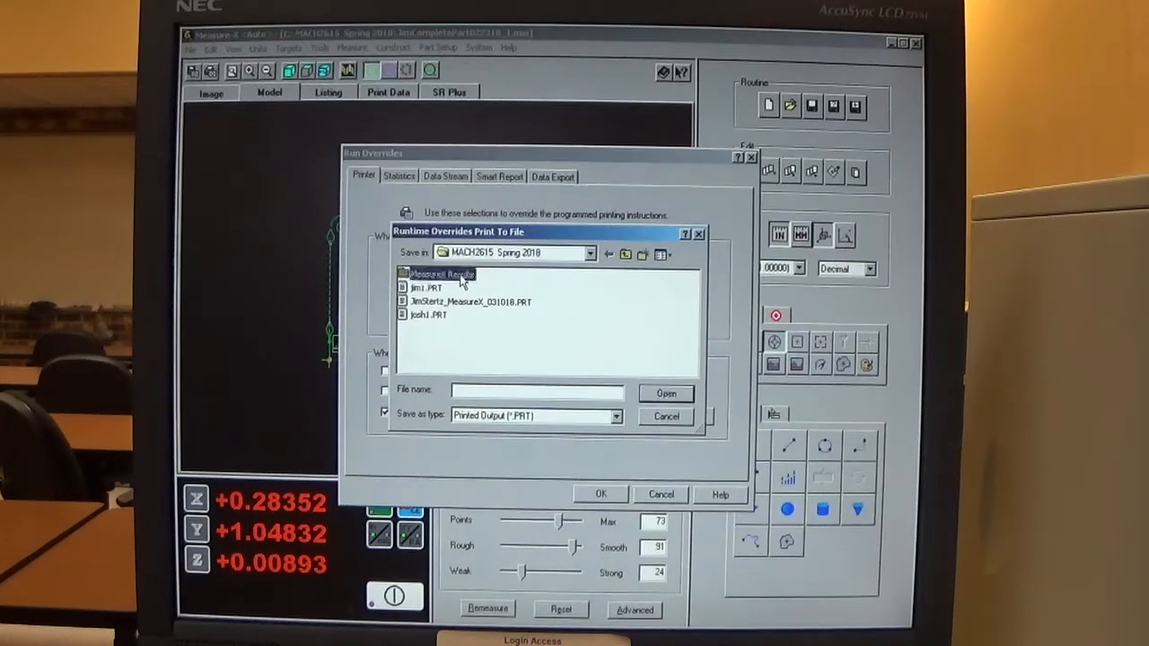
double_click(439, 273)
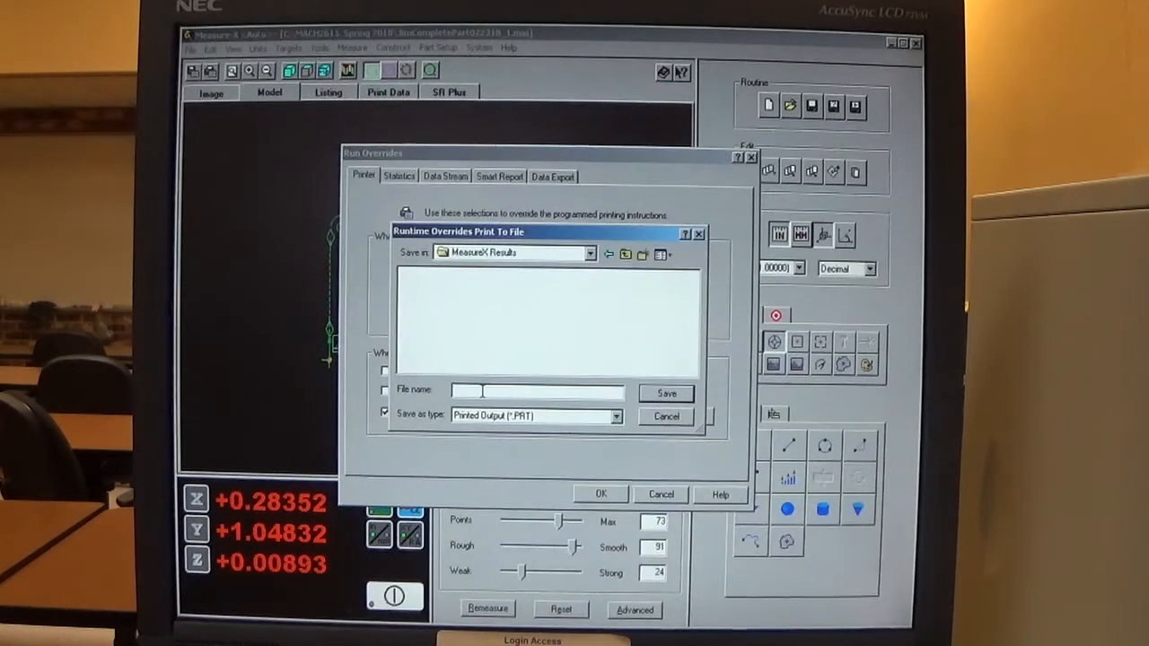
type("4")
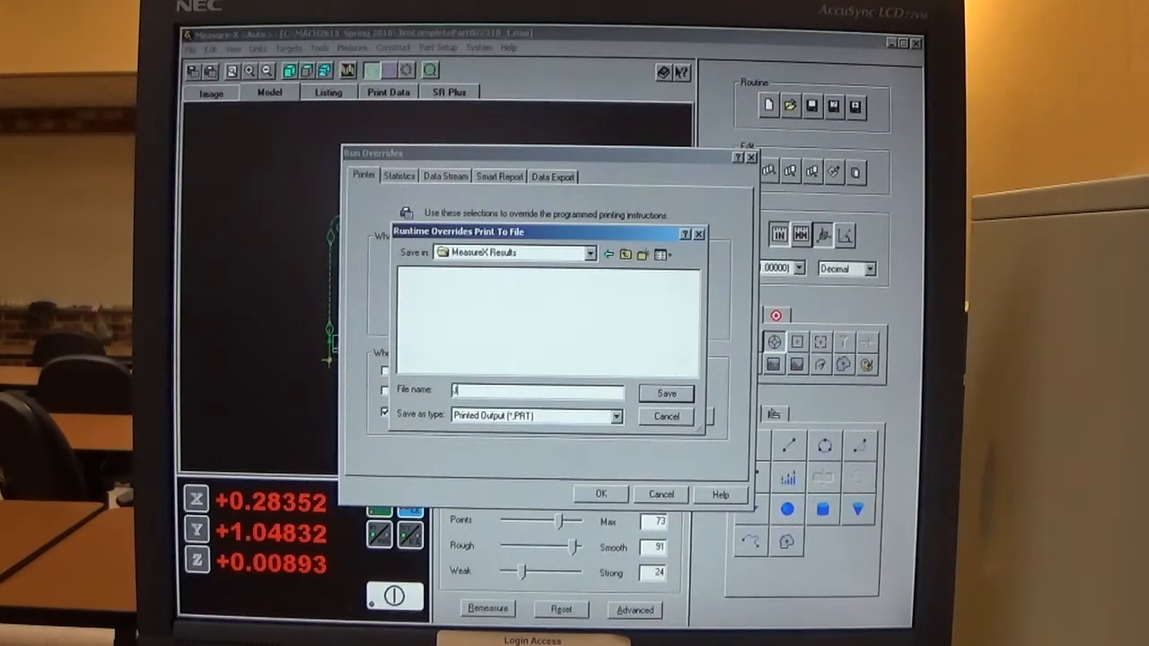
type("JimS")
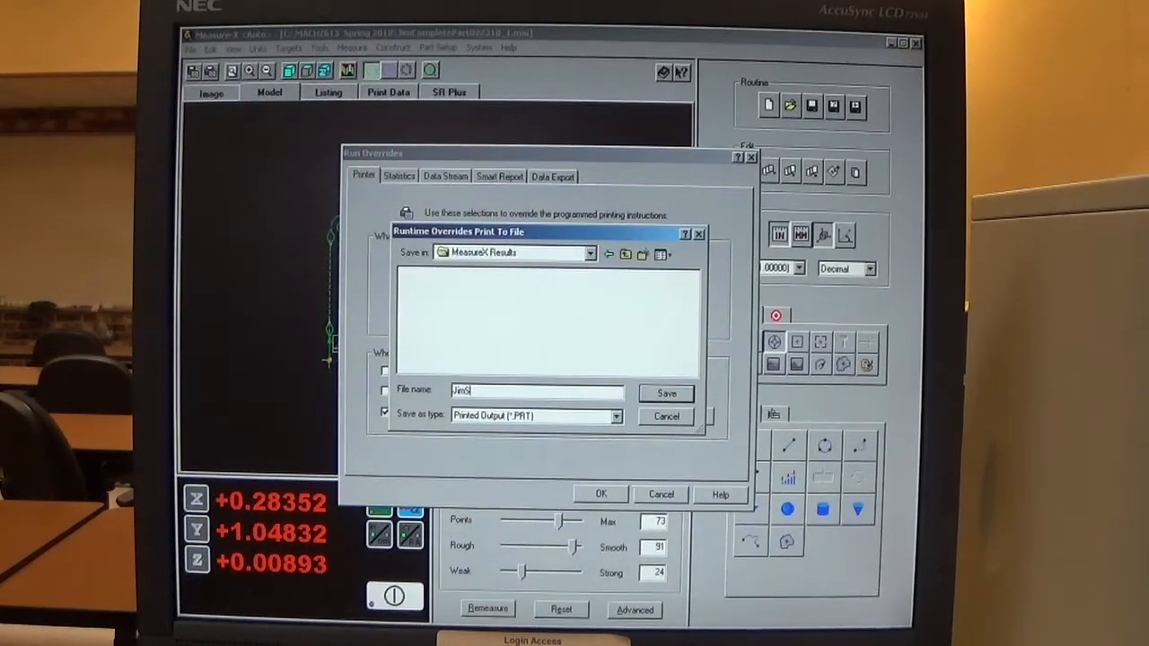
type("tart")
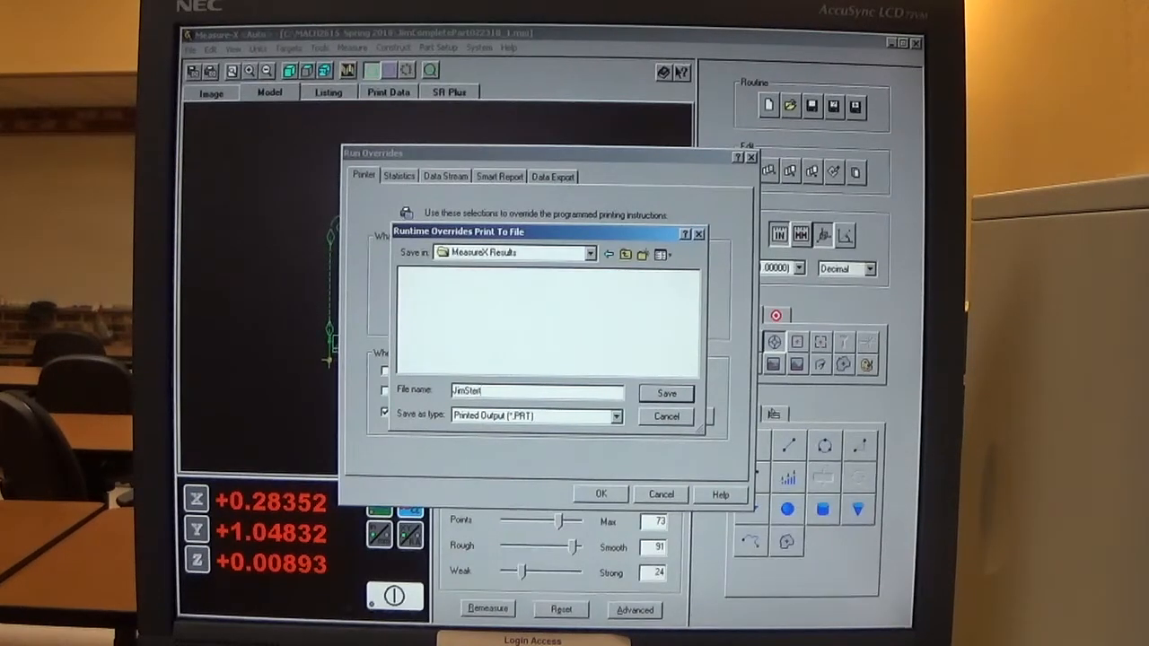
type("z")
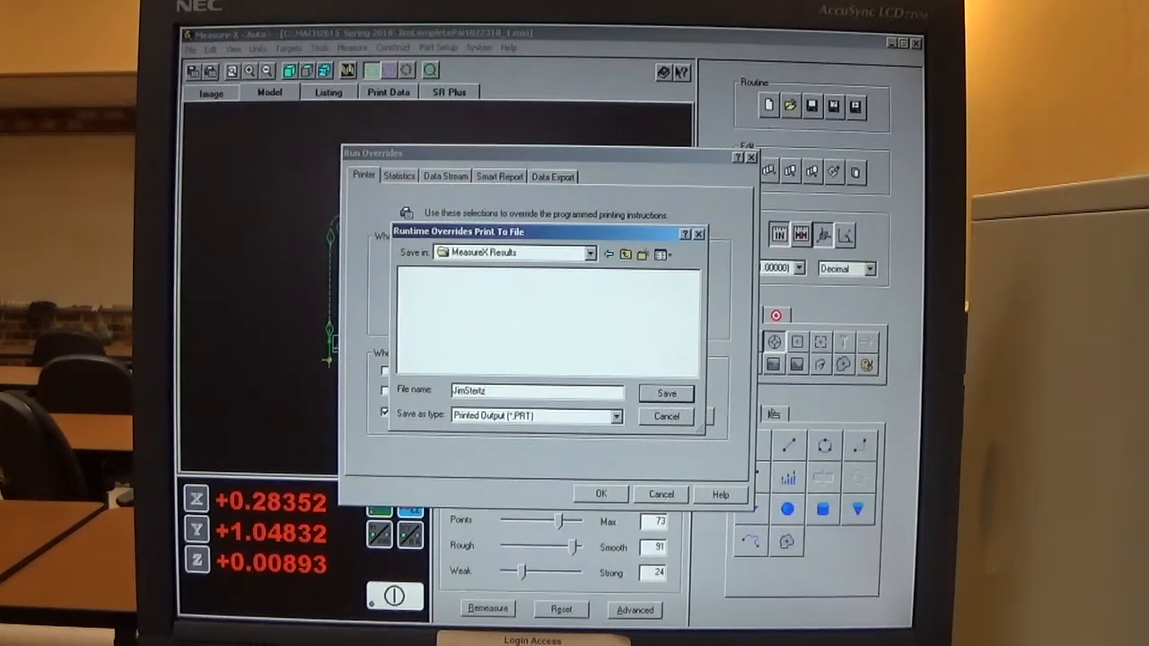
type("_")
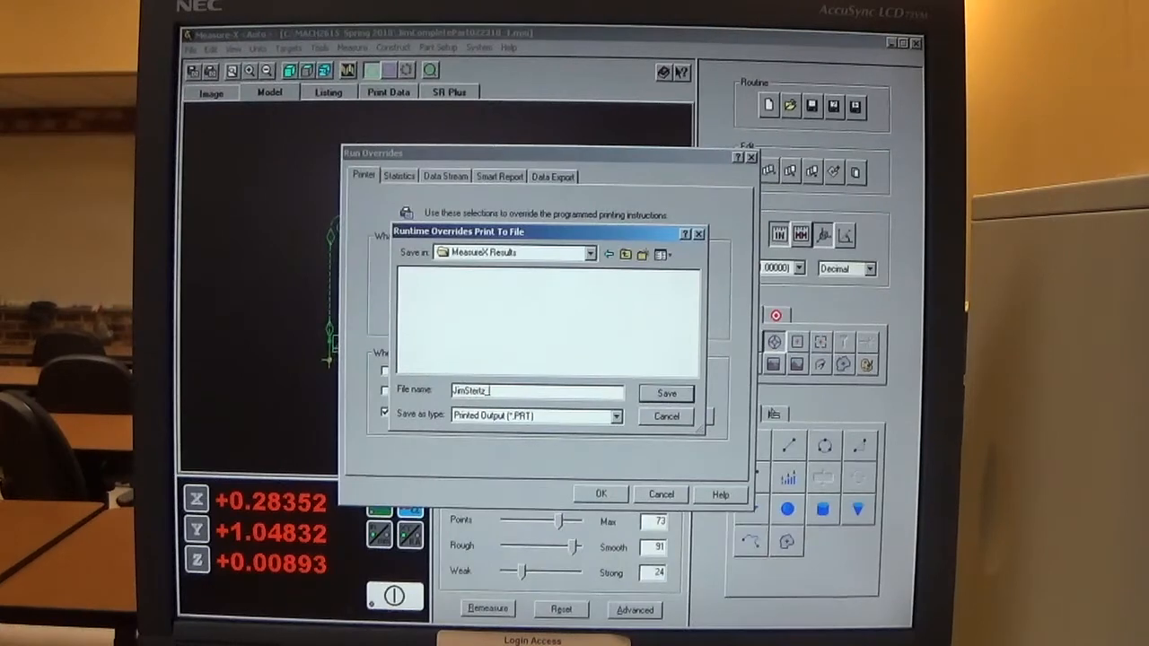
type("M")
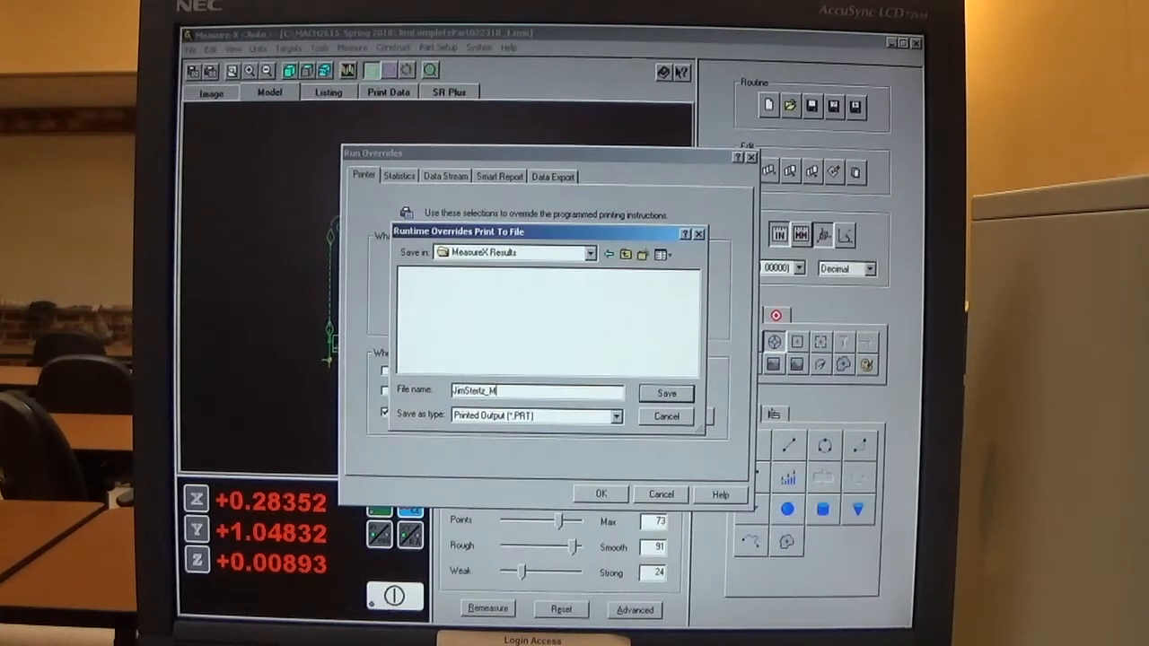
type("easur")
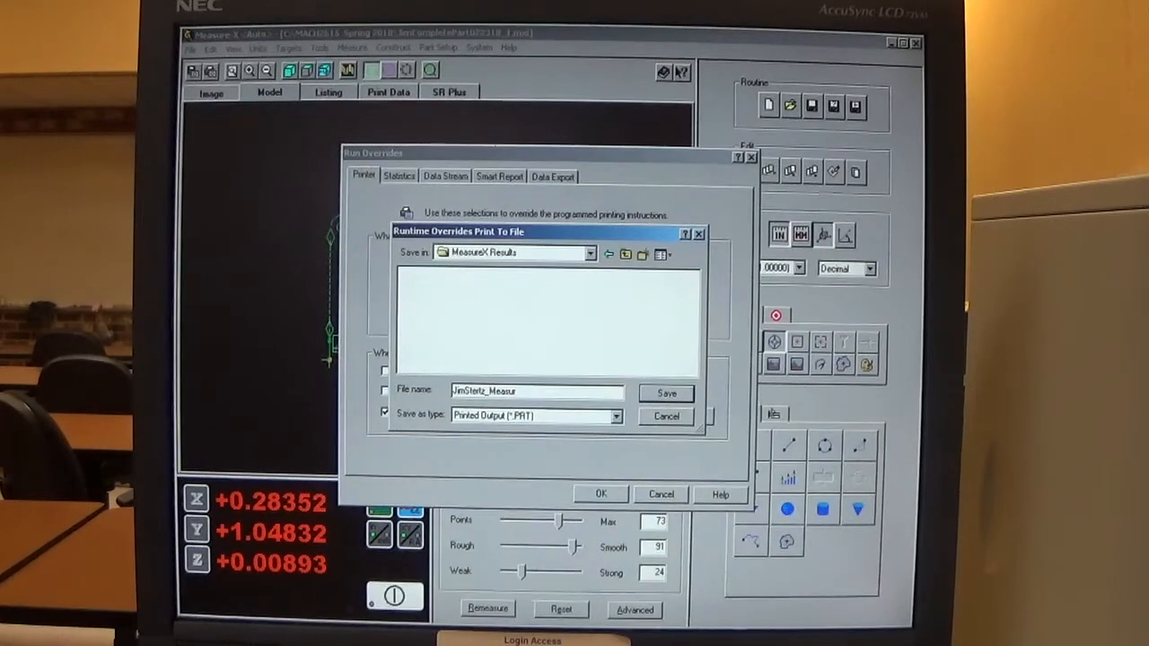
type("eX")
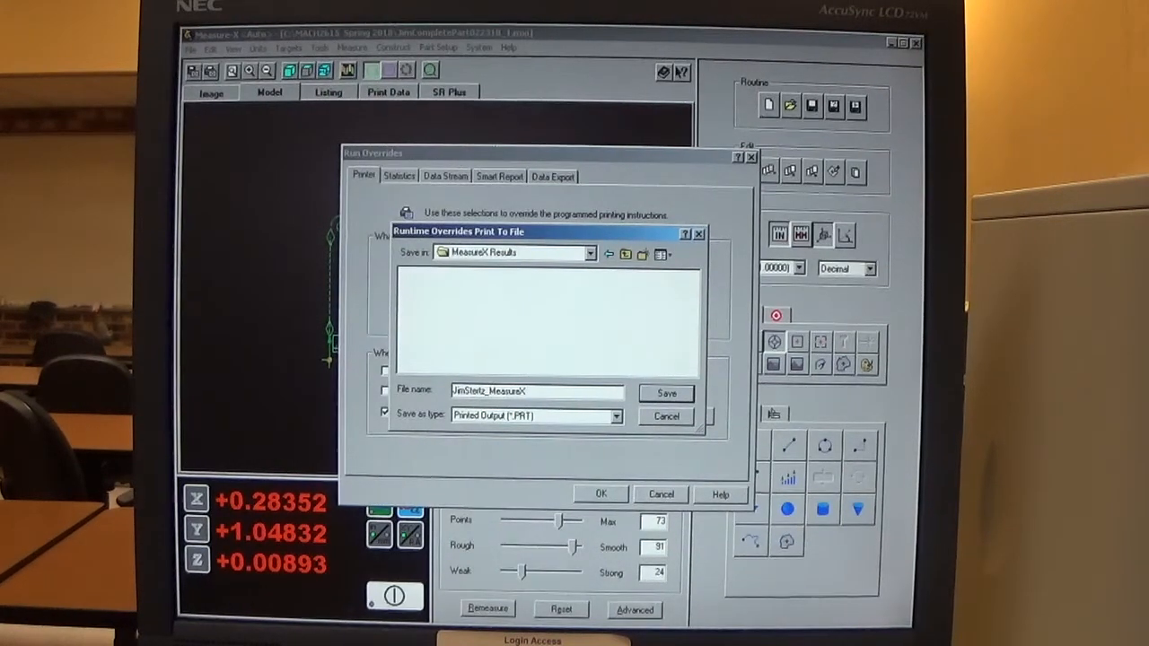
type("_03")
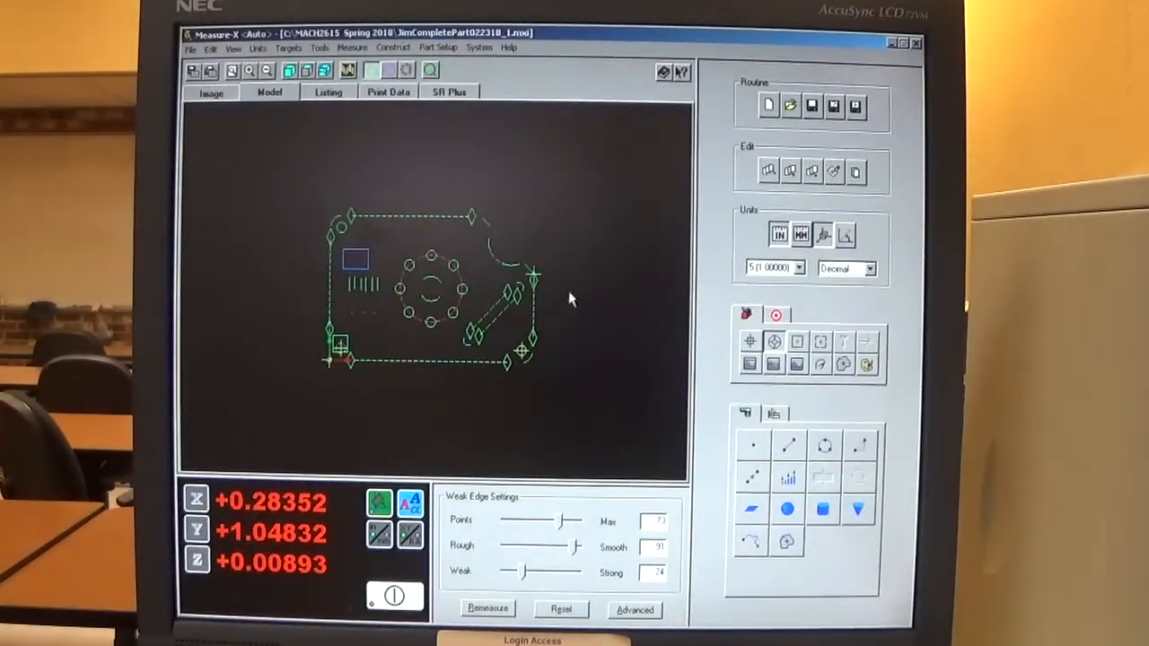
mouse_move(501, 199)
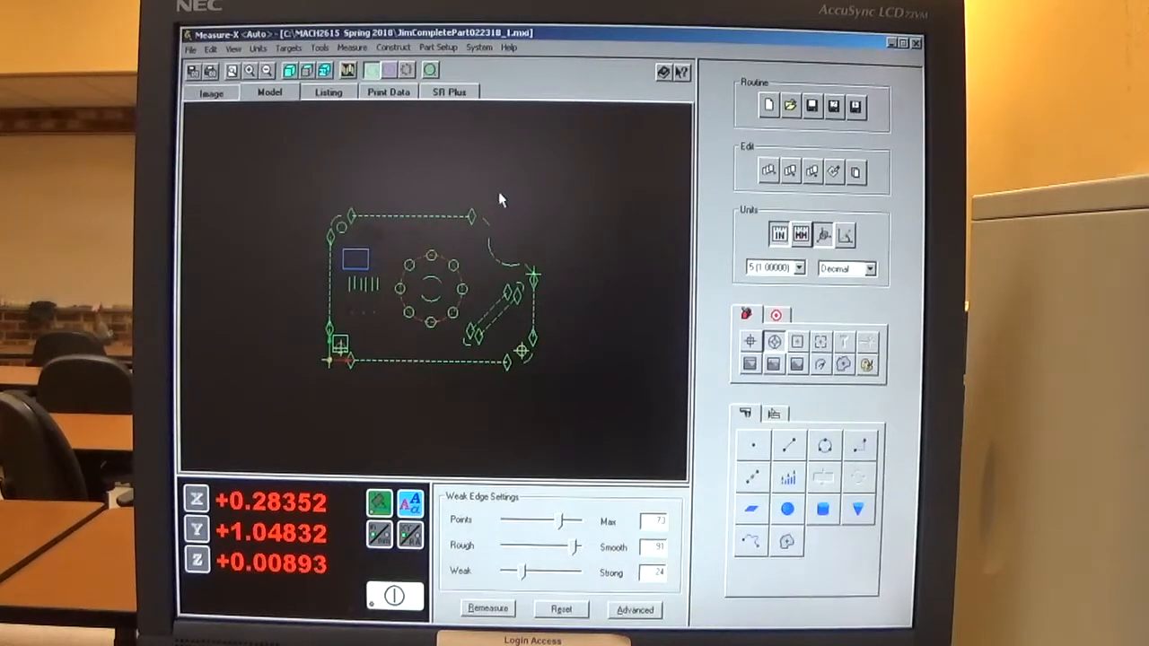
mouse_move(501, 197)
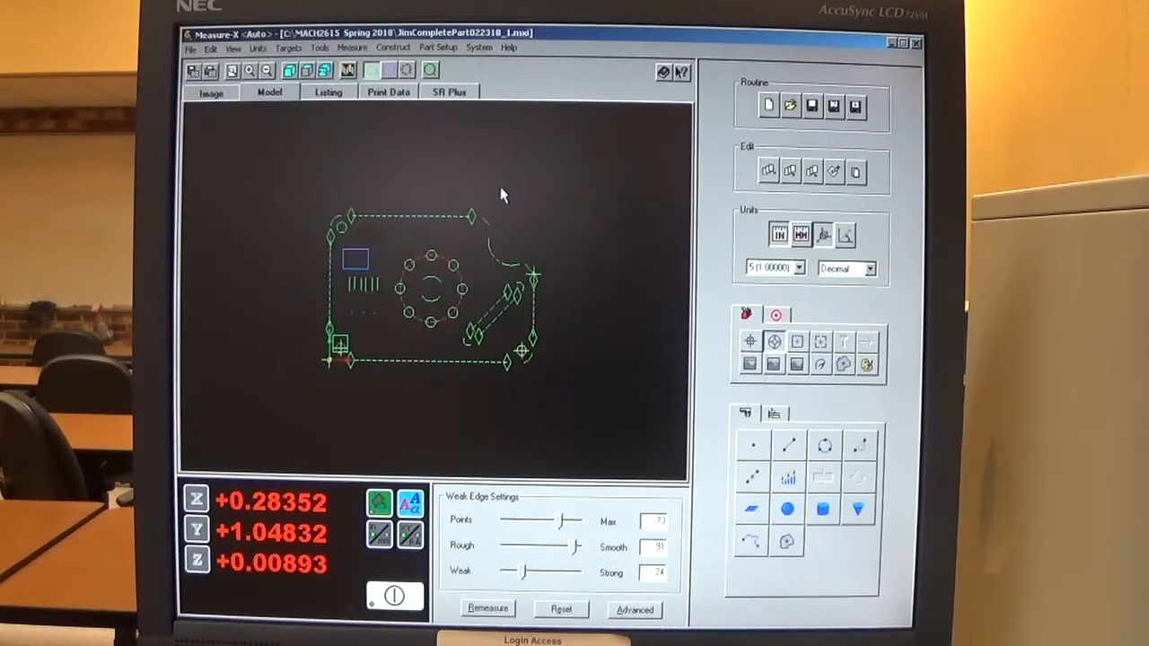
mouse_move(481, 135)
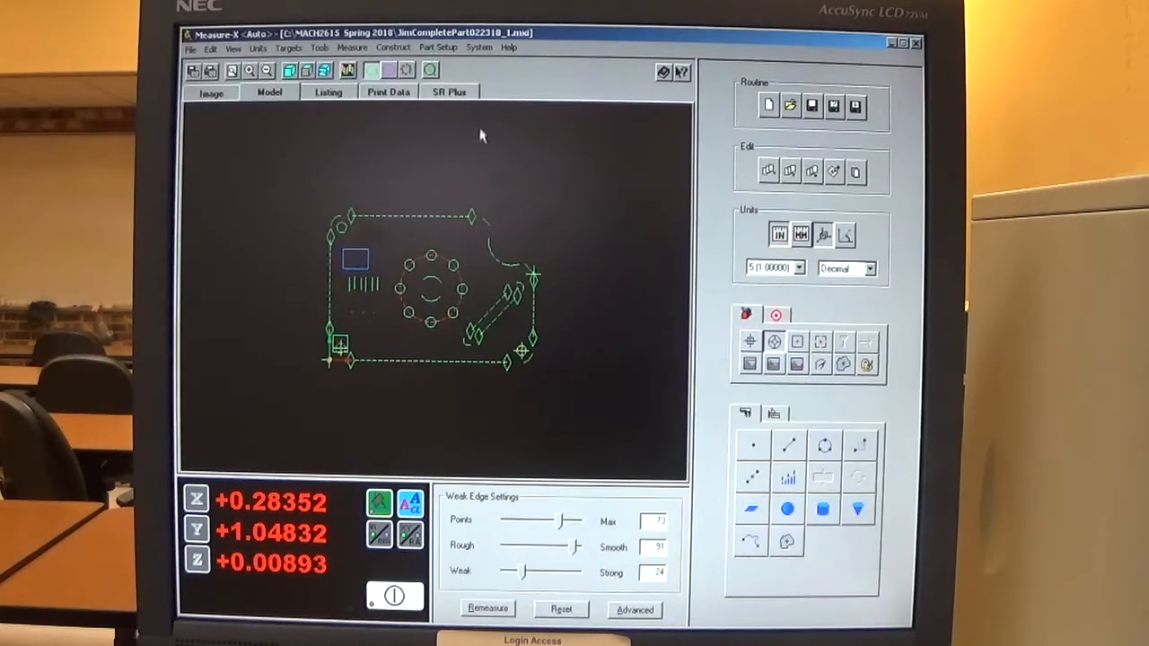
Run the routine and accept the first point and circle measurements.
left_click(790, 105)
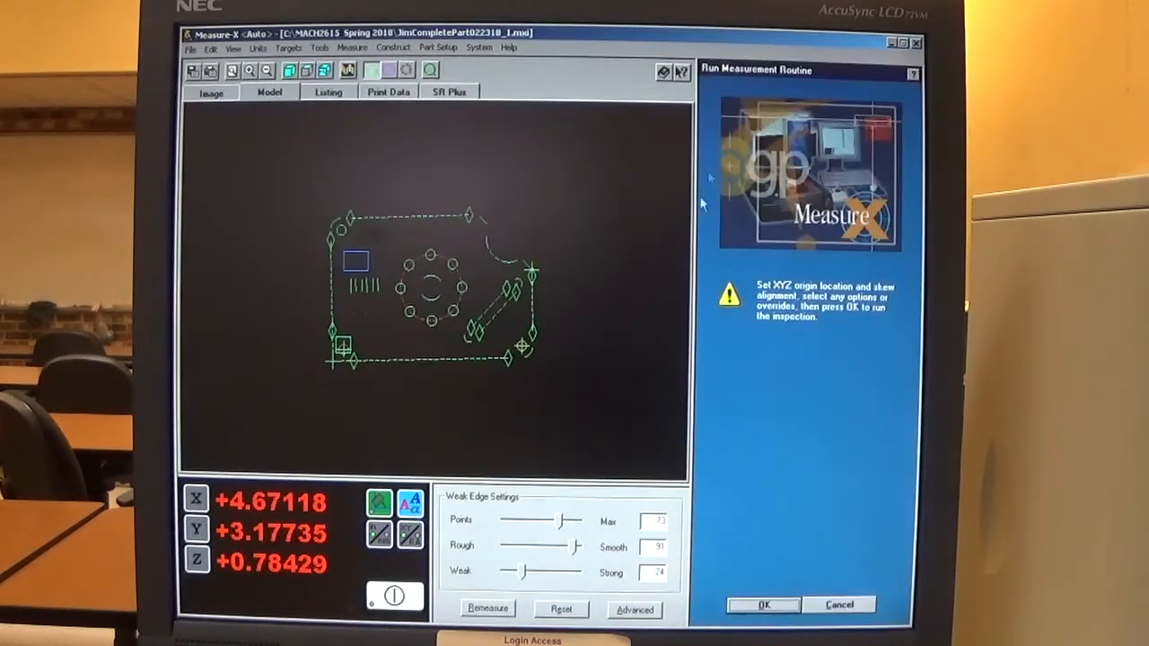
left_click(762, 604)
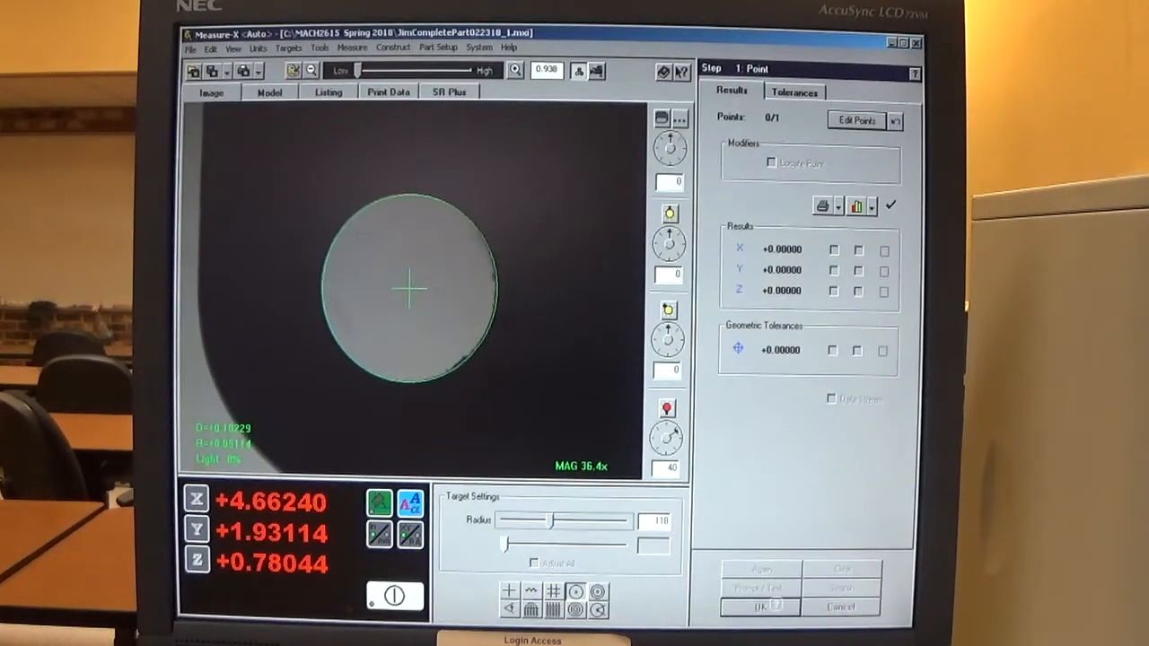
left_click(759, 608)
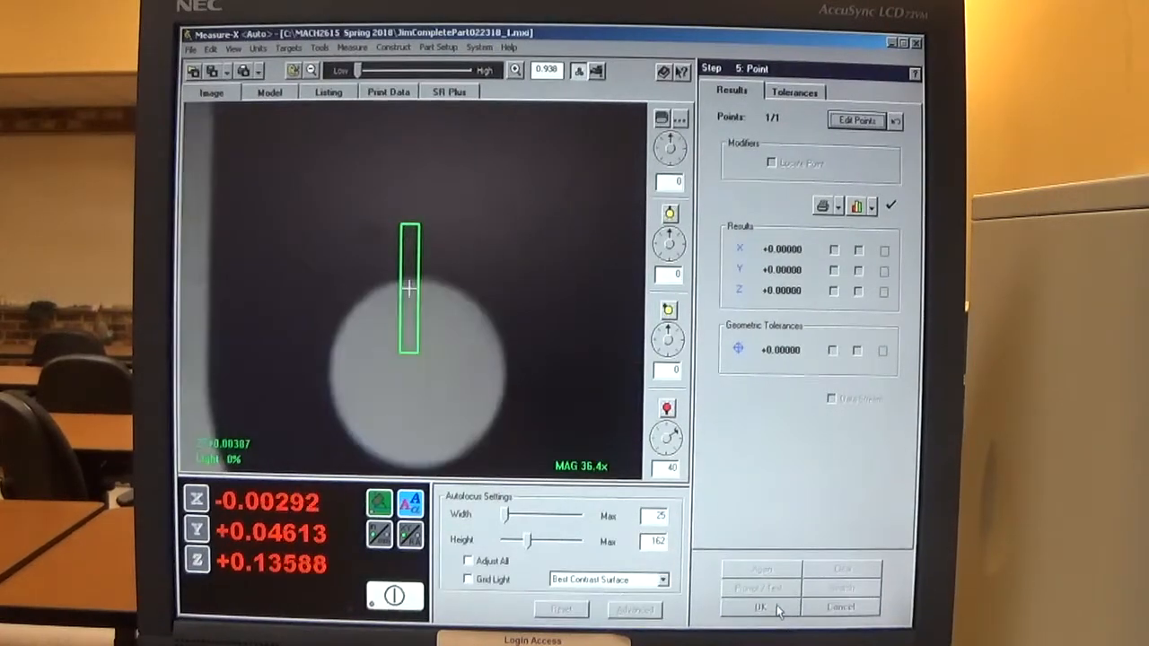
left_click(761, 607)
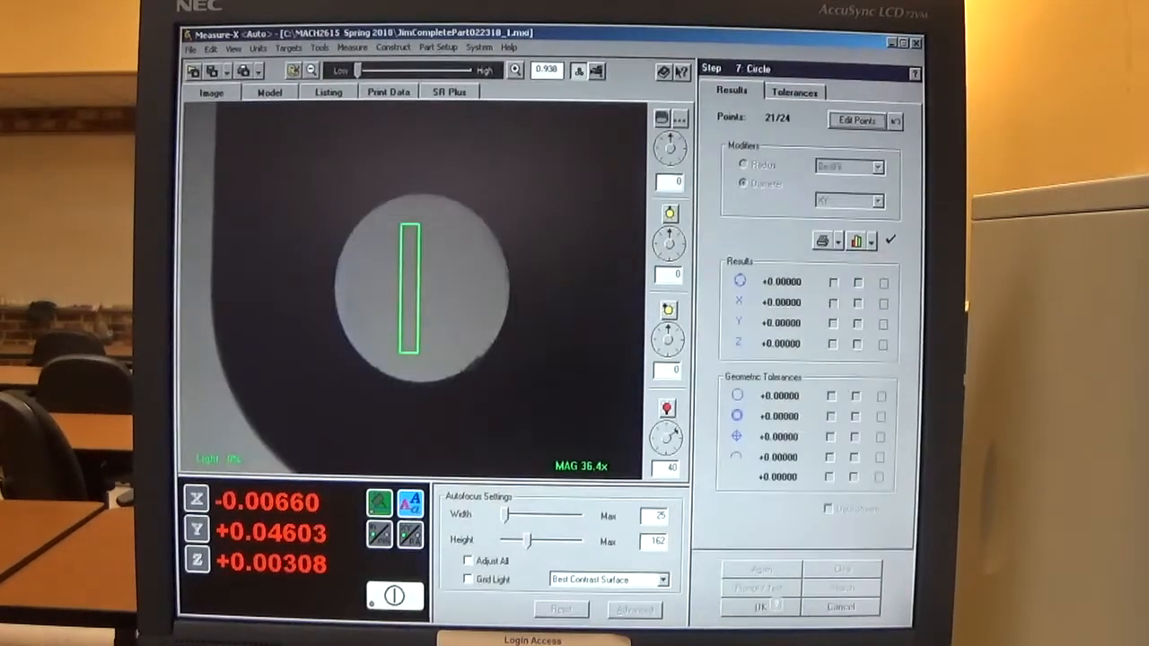
left_click(757, 609)
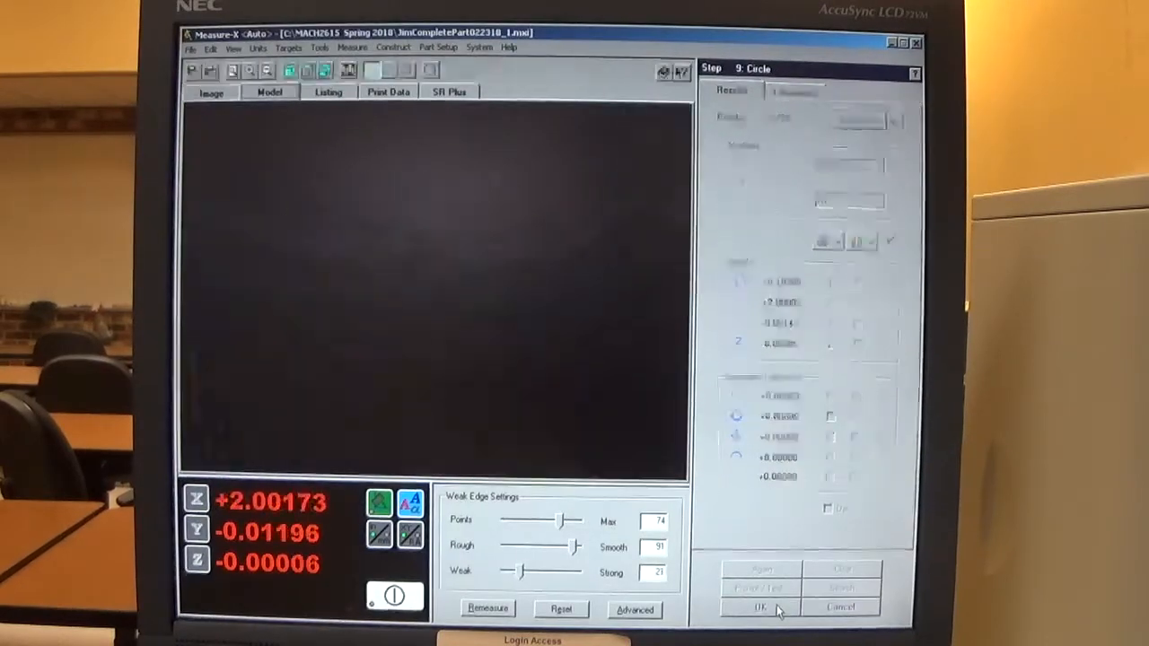
Accept the remaining line, point and circle measurements until inspection completes.
left_click(759, 610)
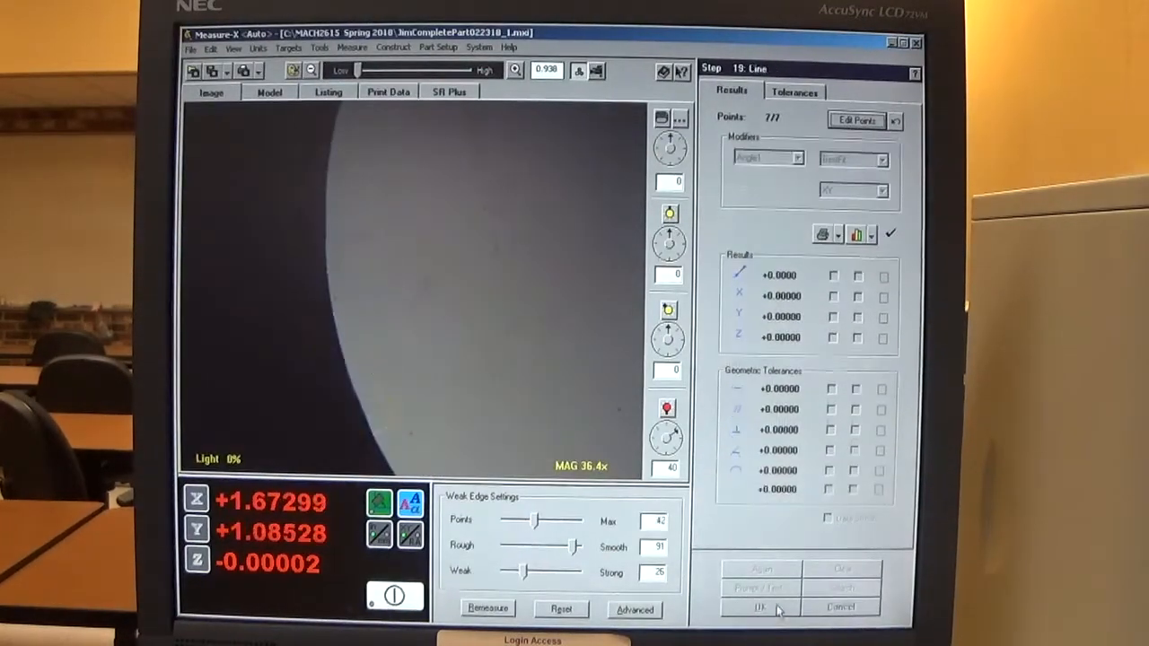
left_click(759, 607)
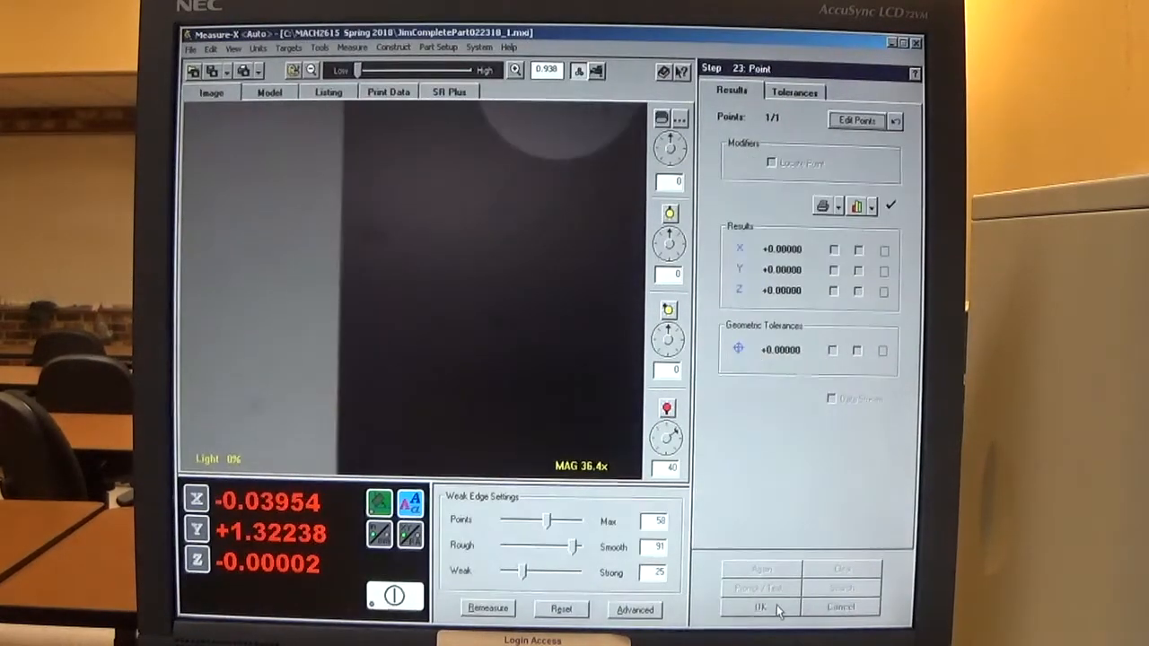
left_click(757, 607)
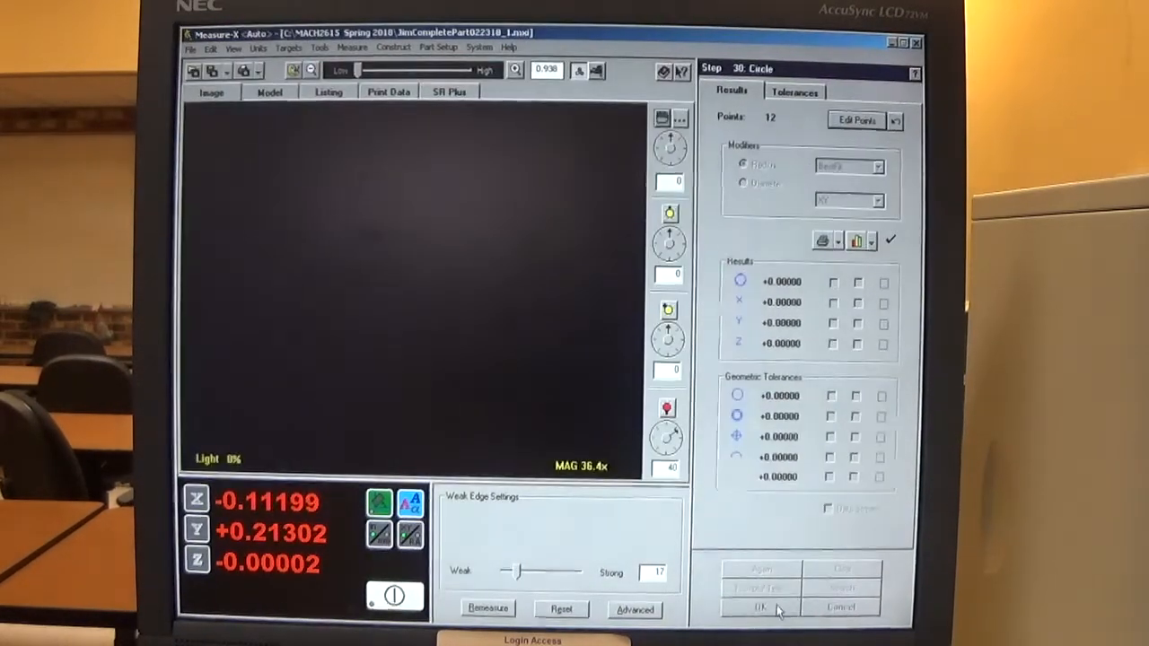
left_click(758, 609)
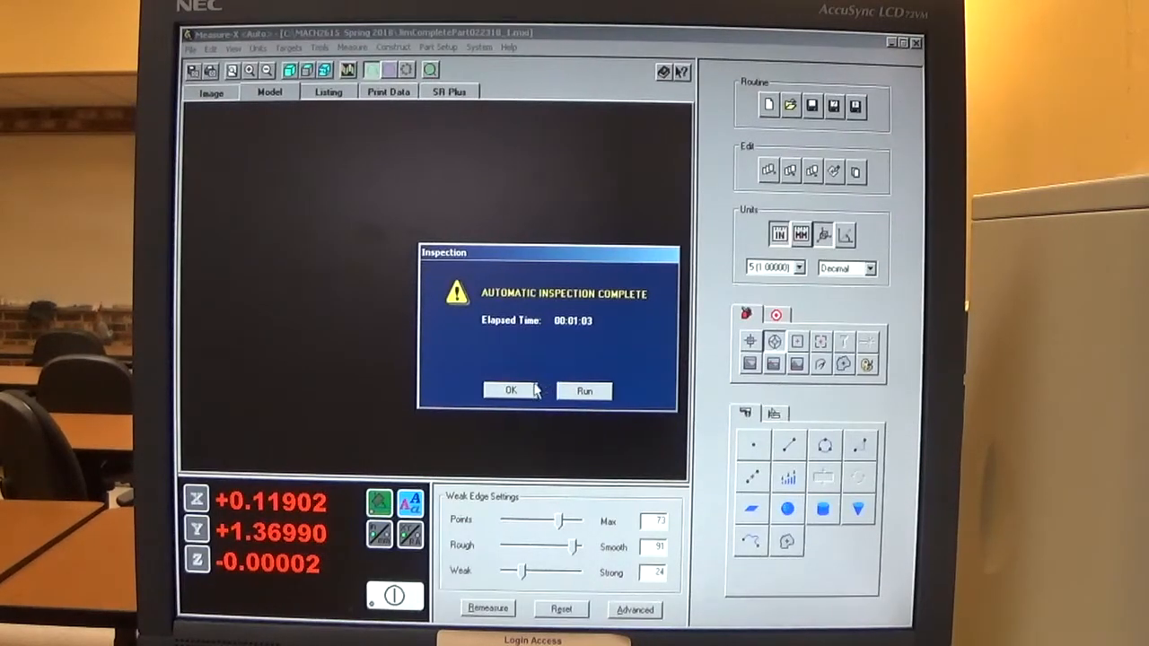
Dismiss the completion dialog, minimize Measure-X, and open the MeasureX Results folder.
left_click(510, 390)
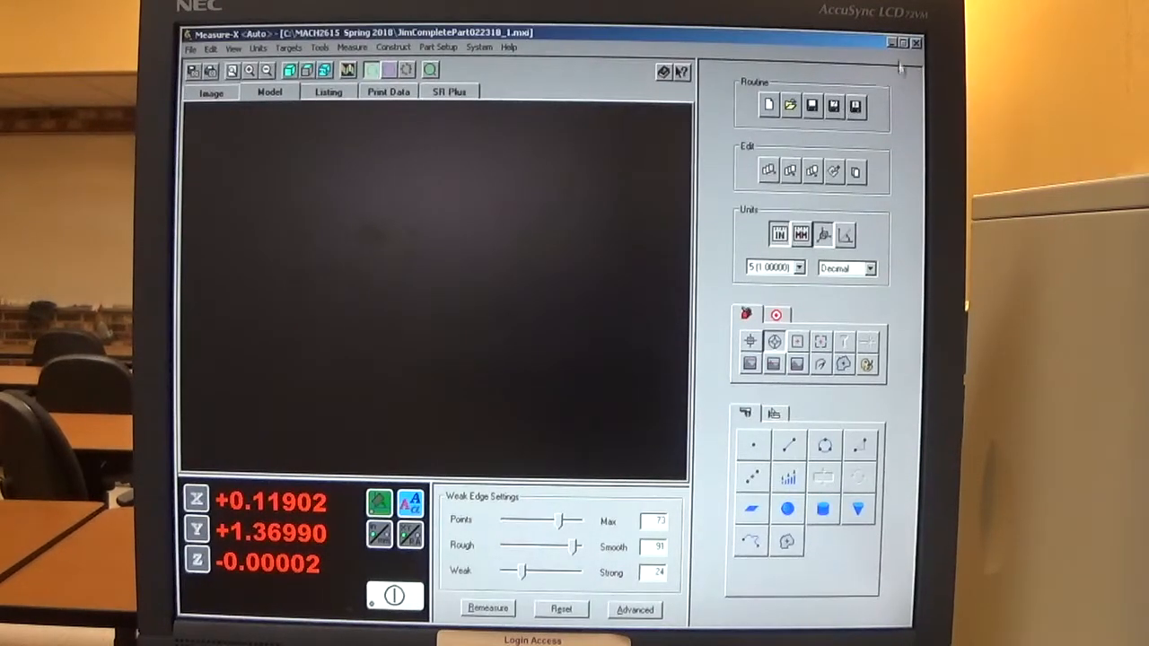
mouse_move(893, 46)
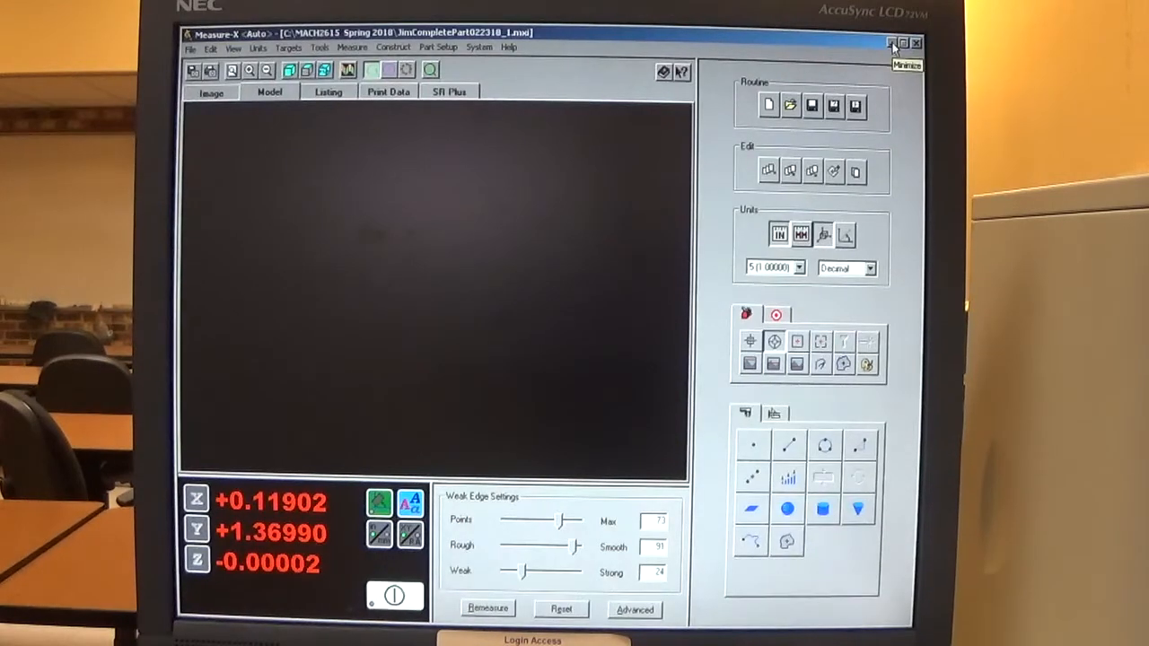
left_click(904, 43)
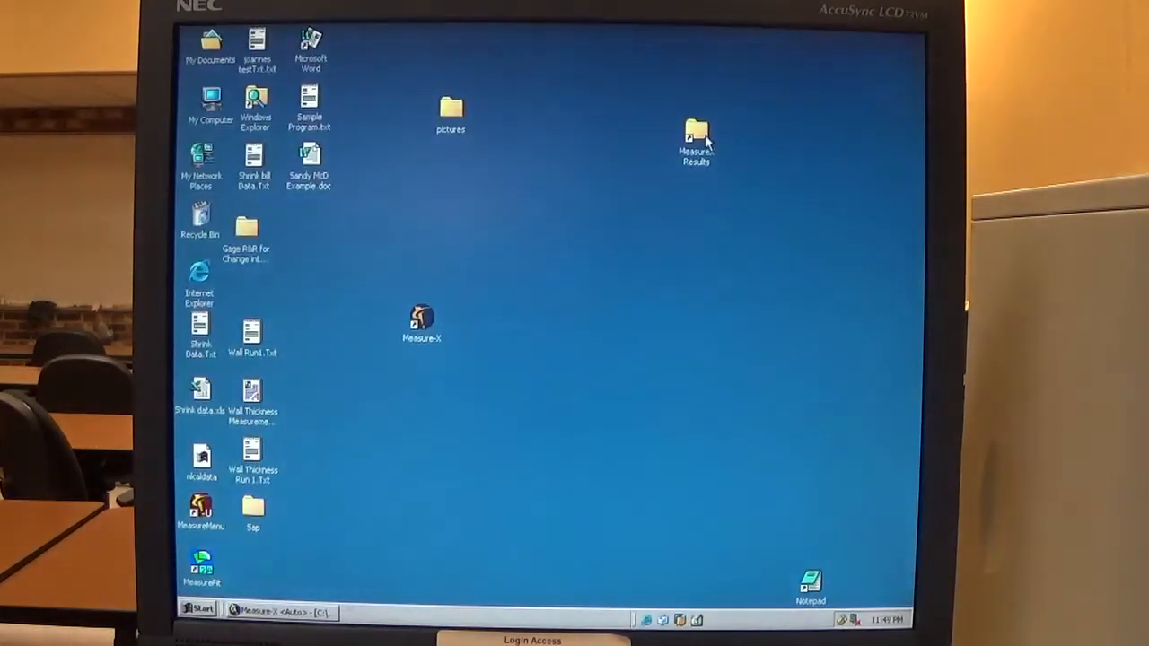
double_click(696, 135)
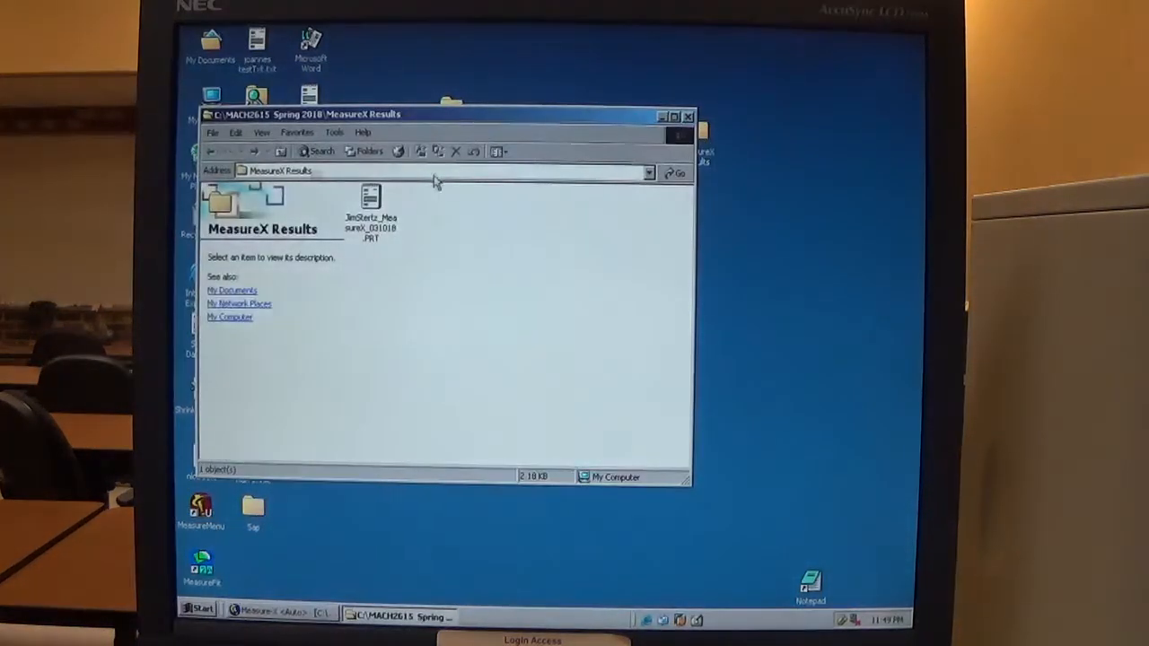
mouse_move(395, 242)
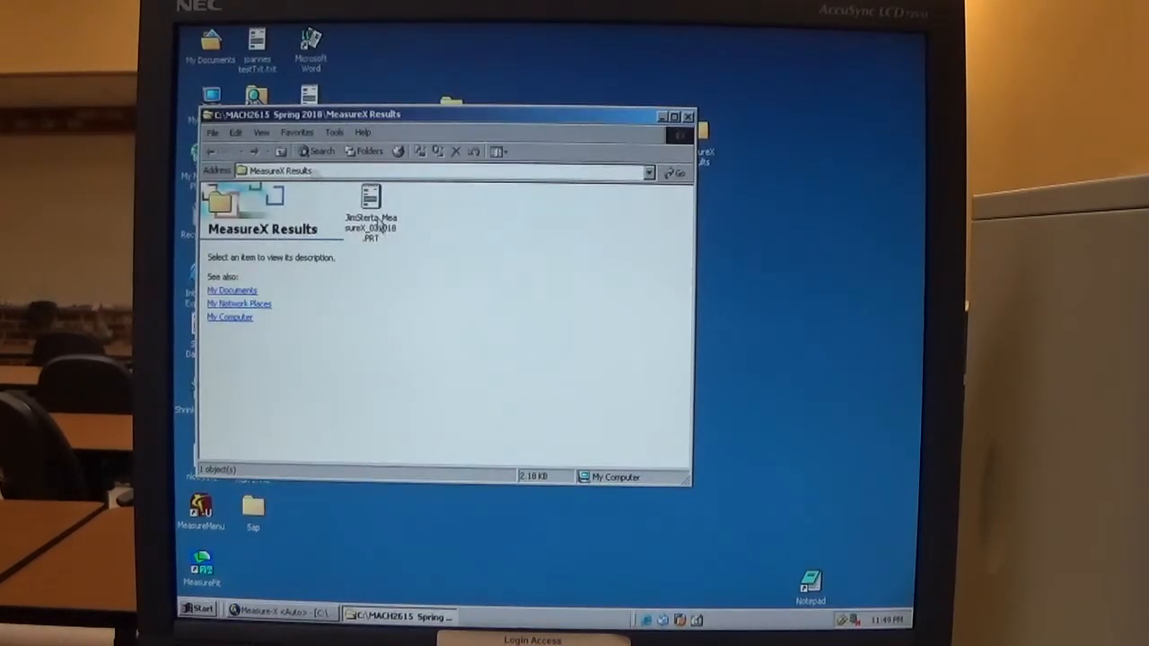
double_click(369, 206)
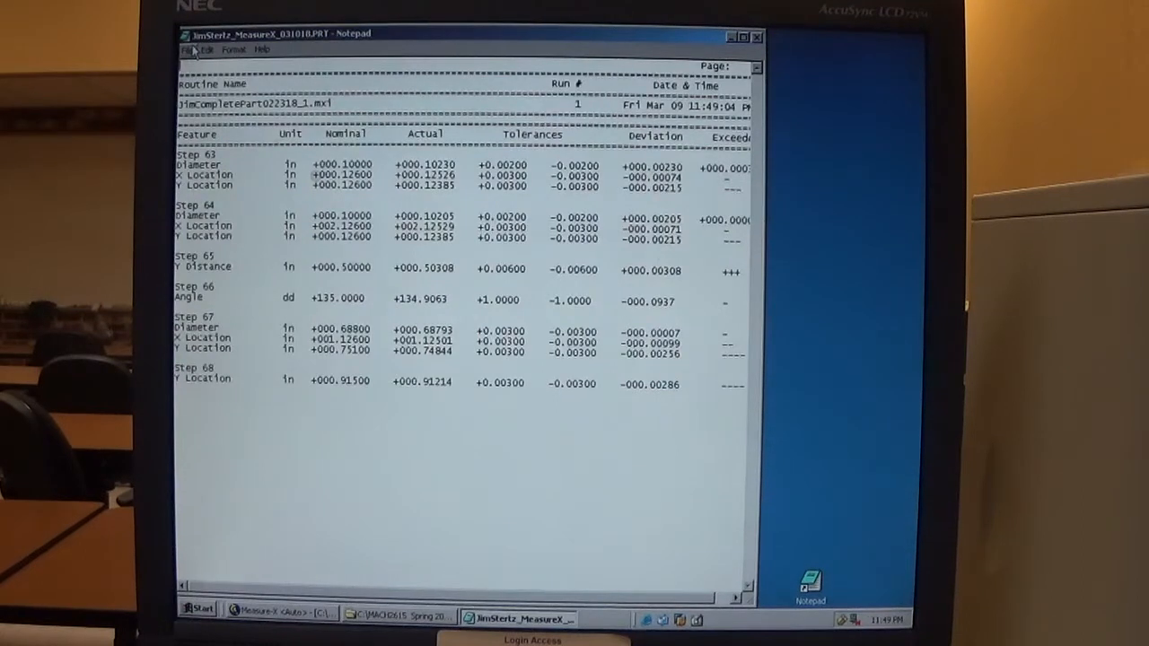
left_click(188, 49)
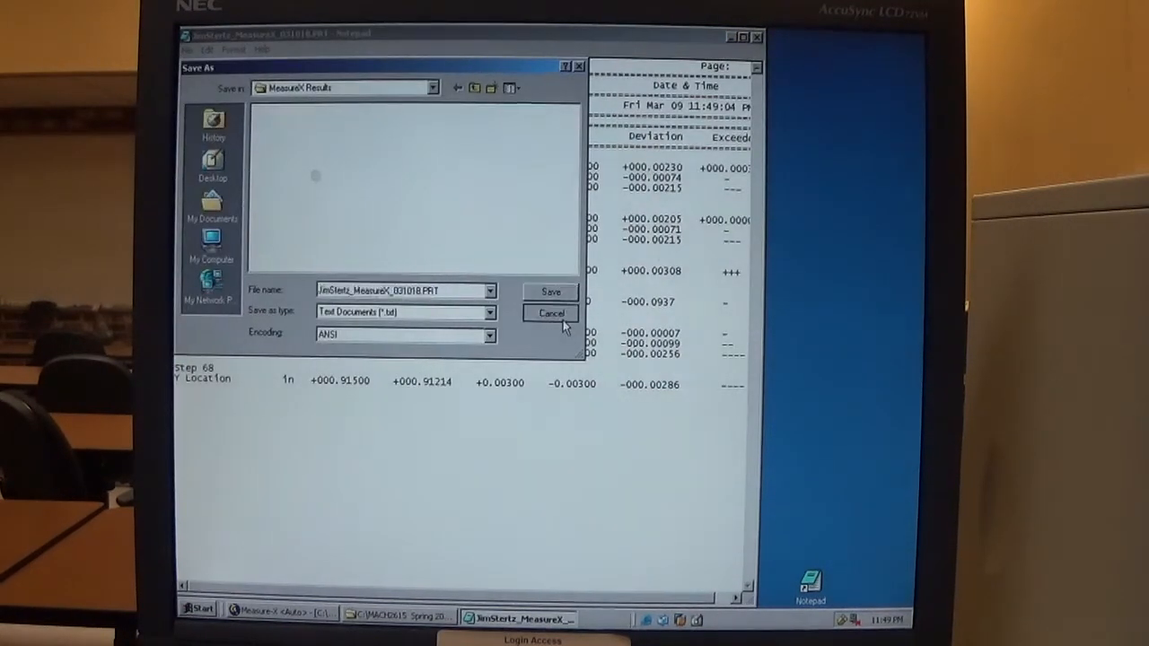
left_click(550, 313)
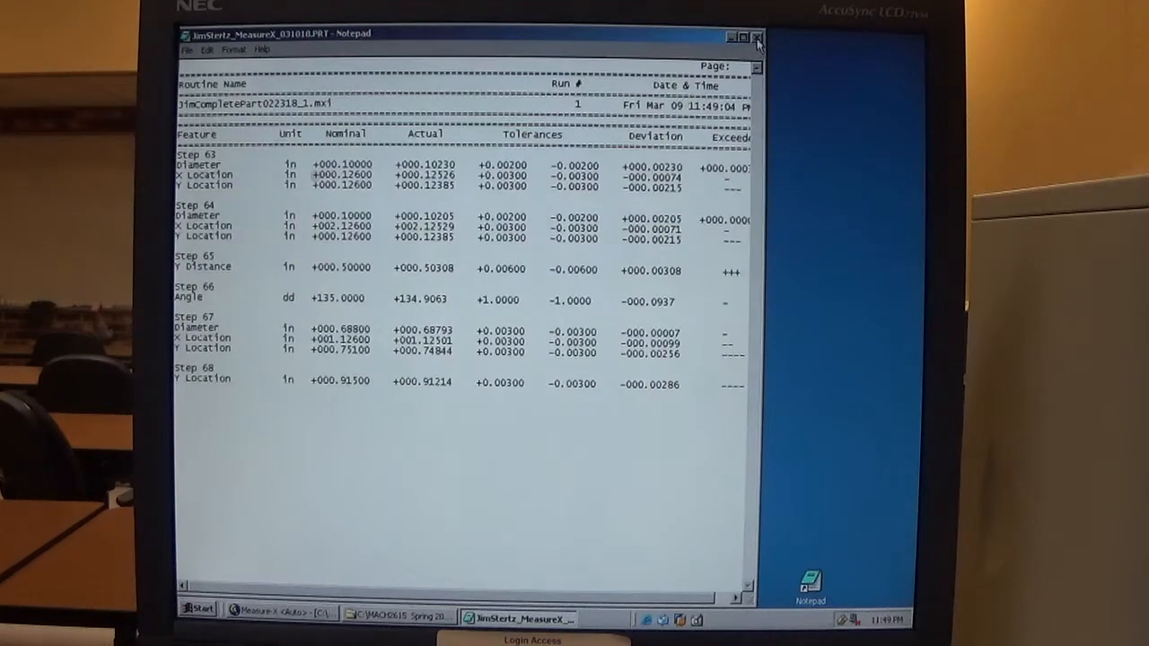
mouse_move(759, 38)
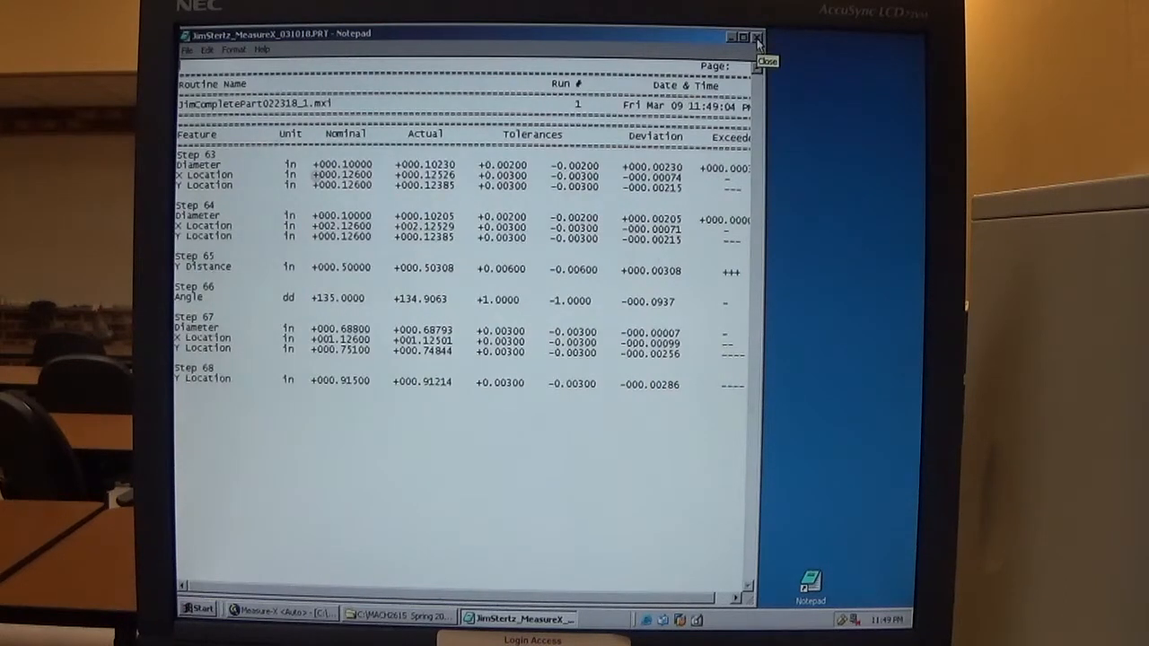
left_click(757, 35)
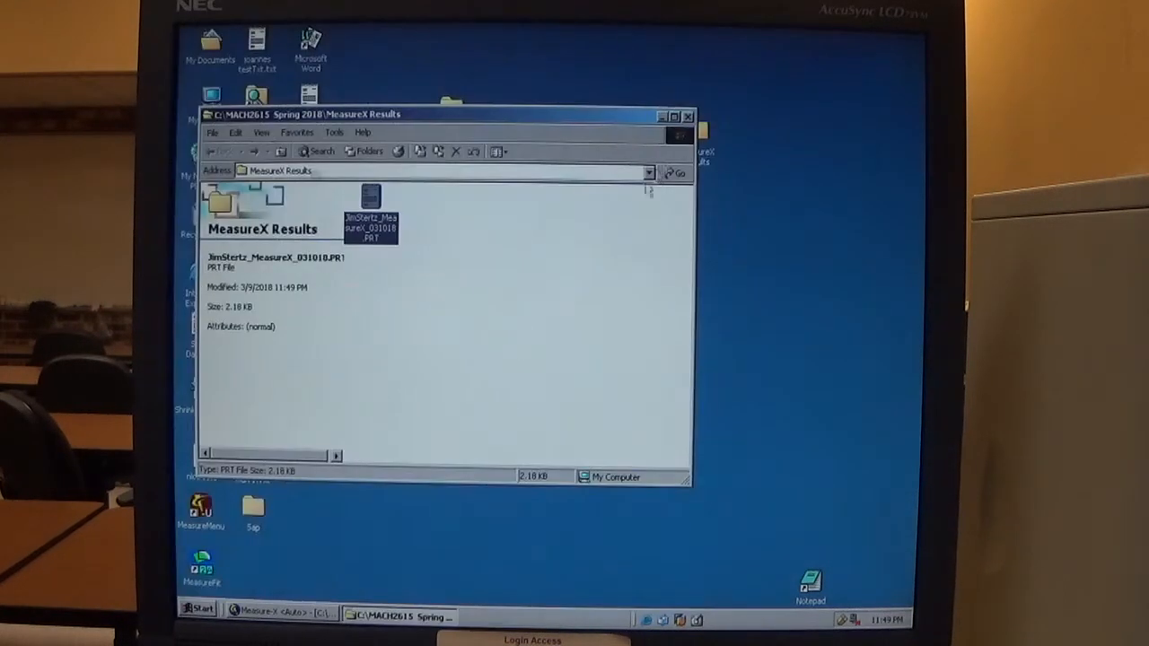
left_click(688, 114)
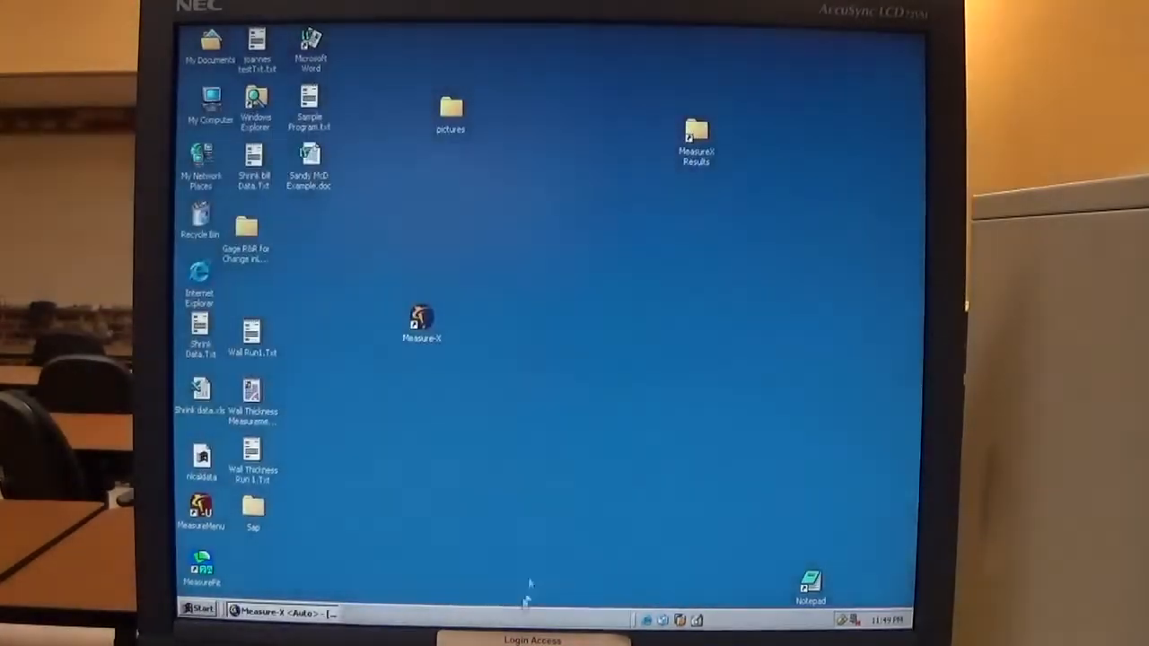